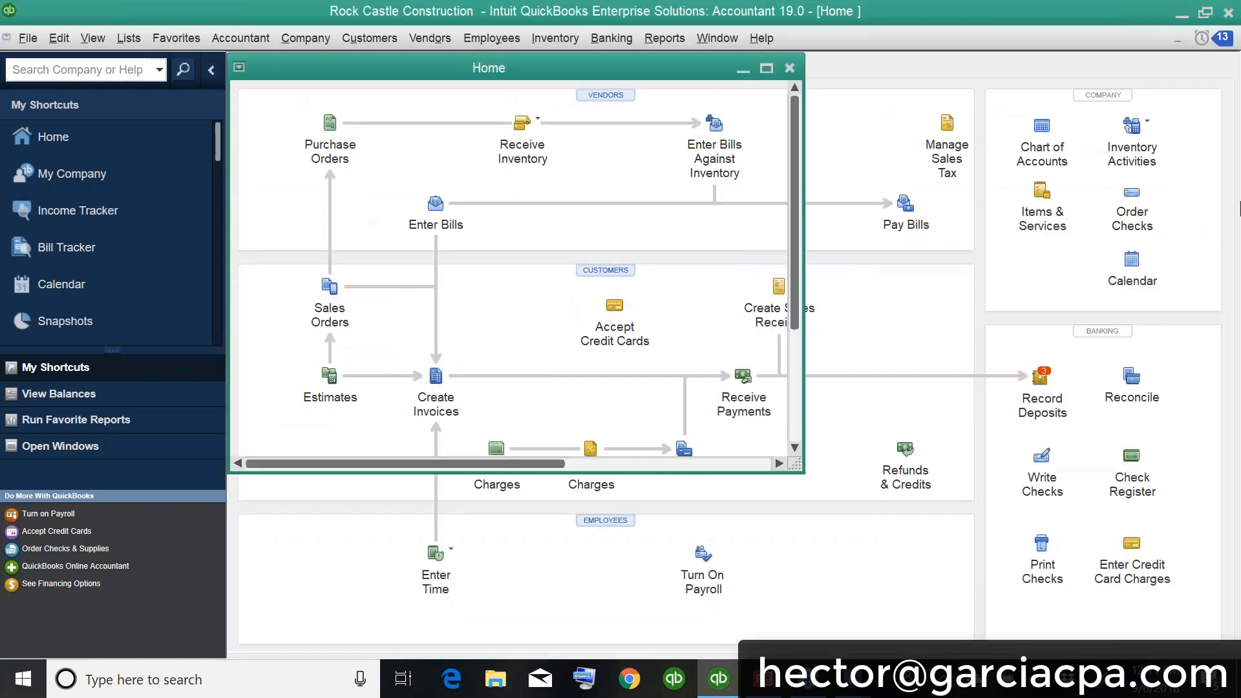
# Step: Create a new invoice for JOSE with a SERVICES line priced at 200.00
pyautogui.click(434, 399)
pyautogui.write('JOSE')
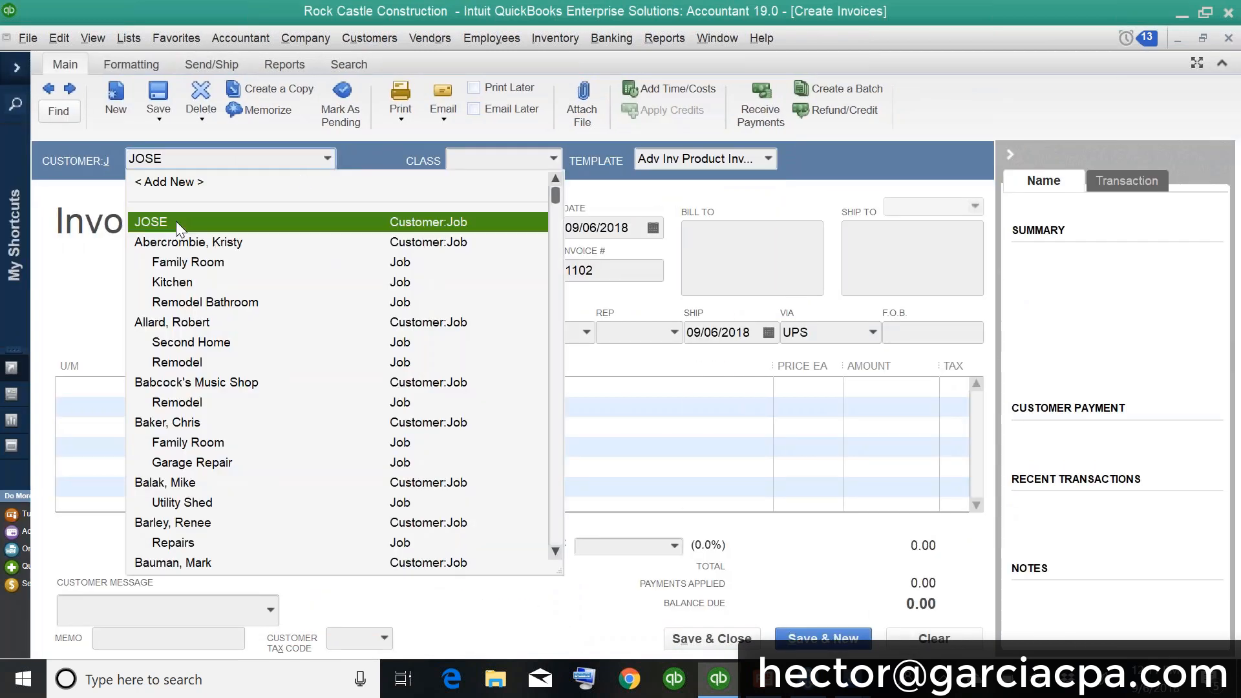
pyautogui.click(150, 221)
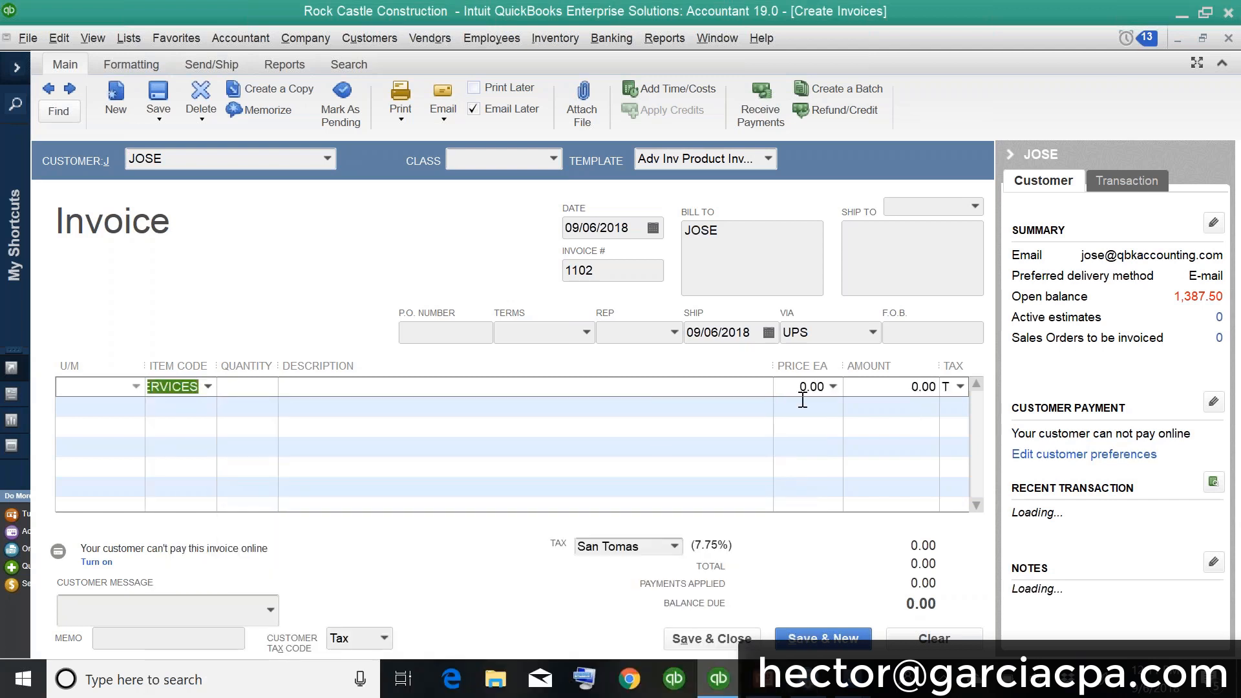
pyautogui.write('200.00')
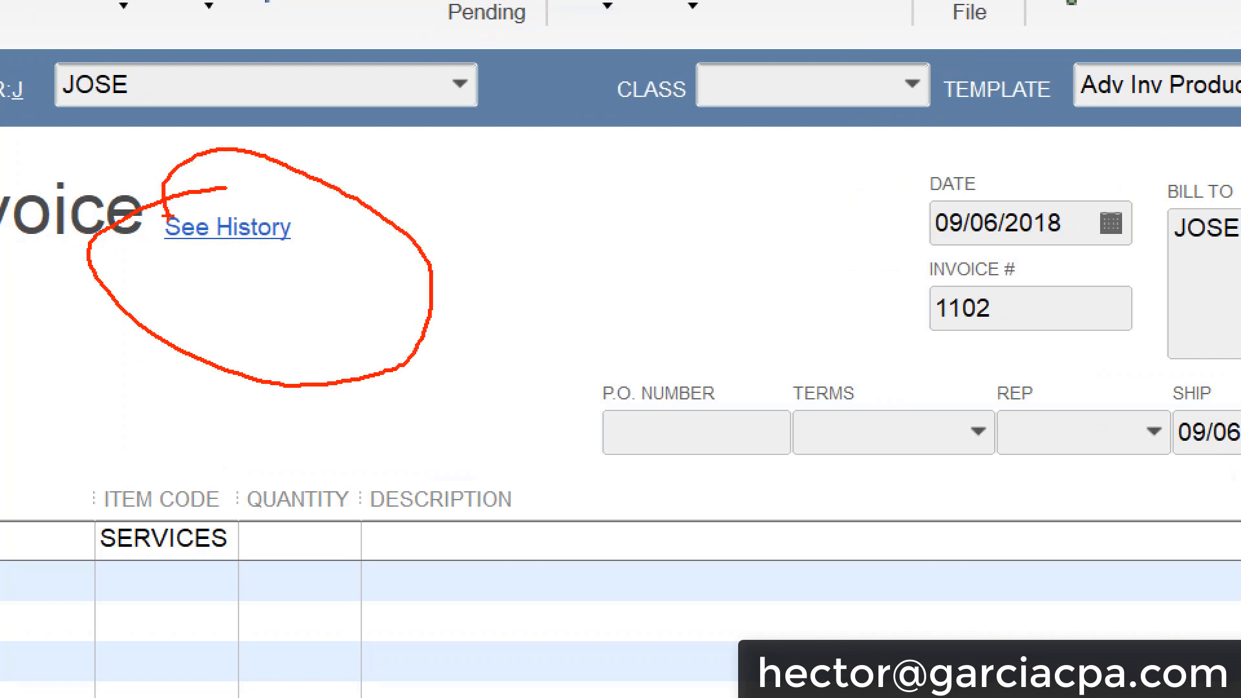
pyautogui.click(210, 230)
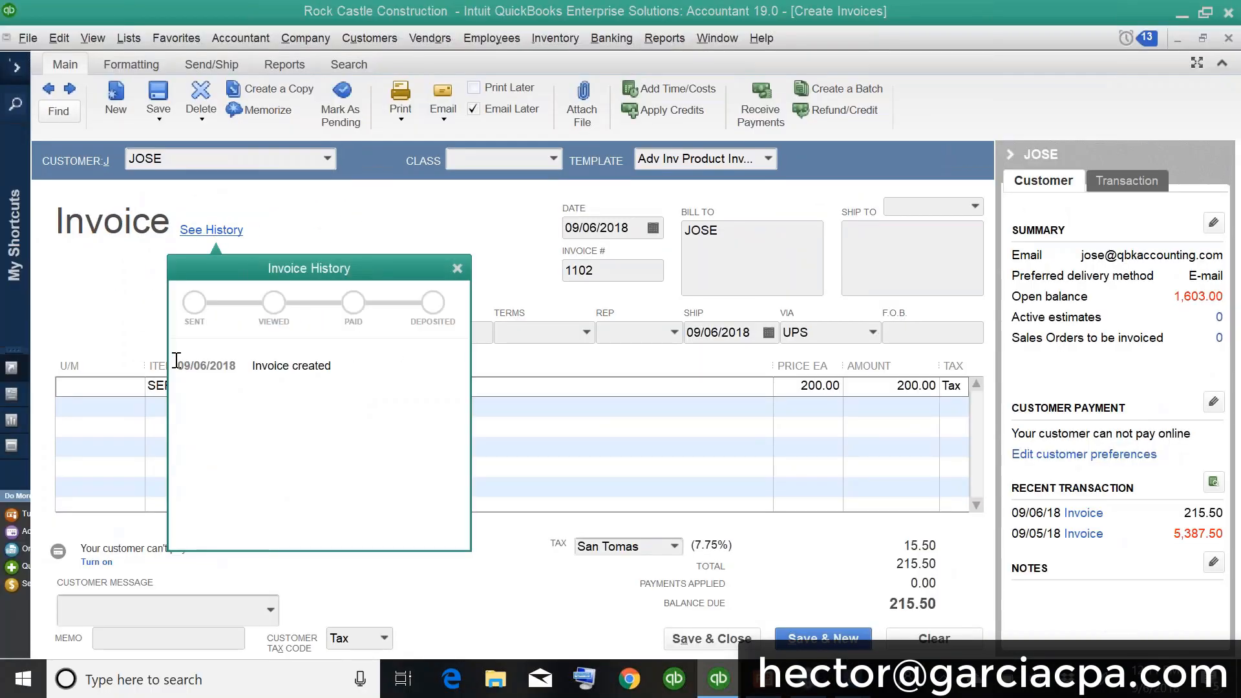
pyautogui.click(290, 365)
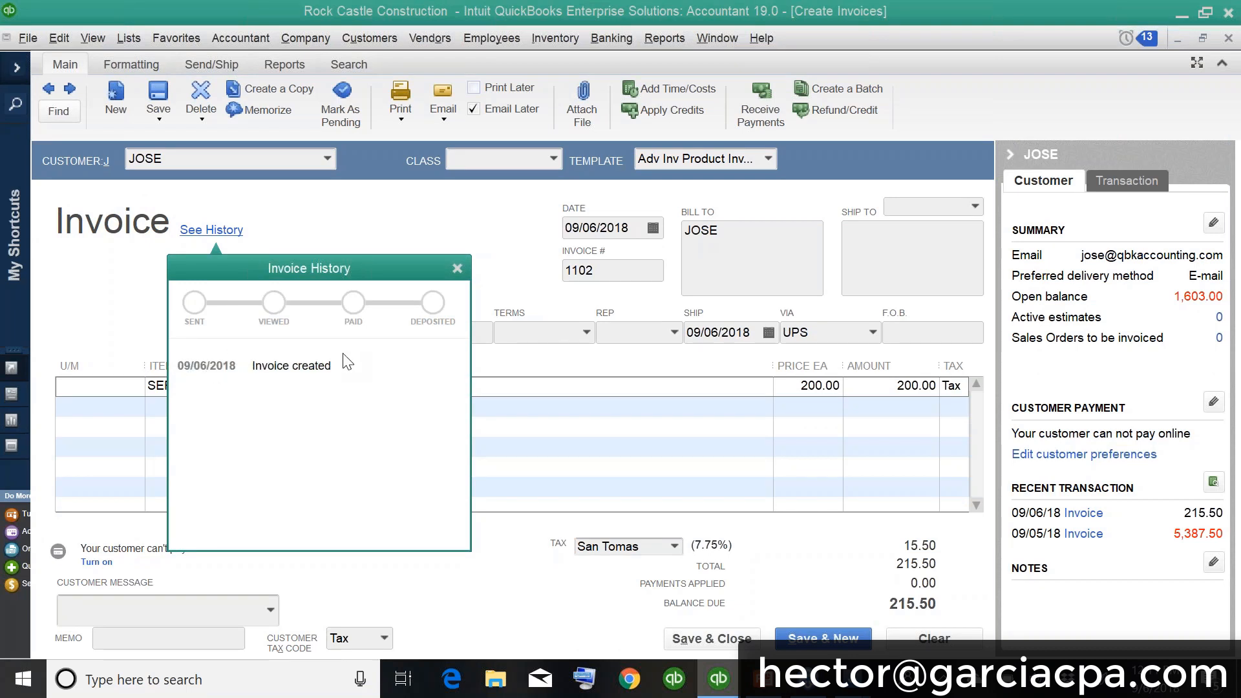
pyautogui.moveTo(461, 293)
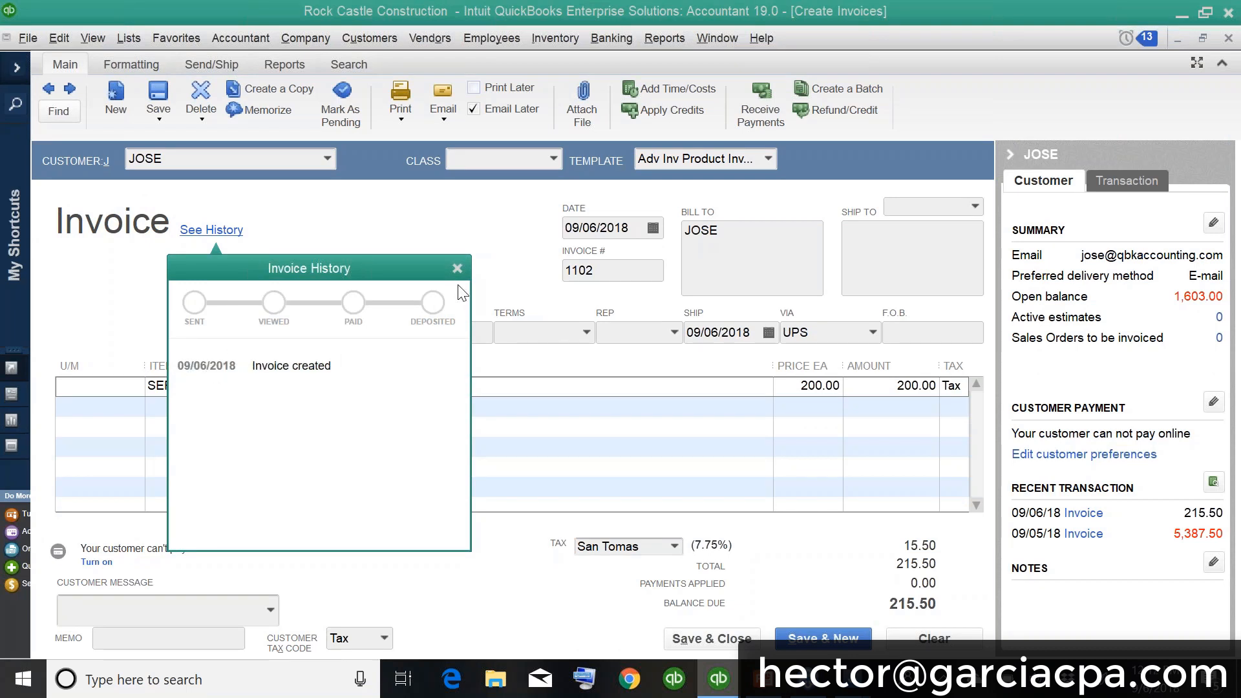
pyautogui.click(457, 268)
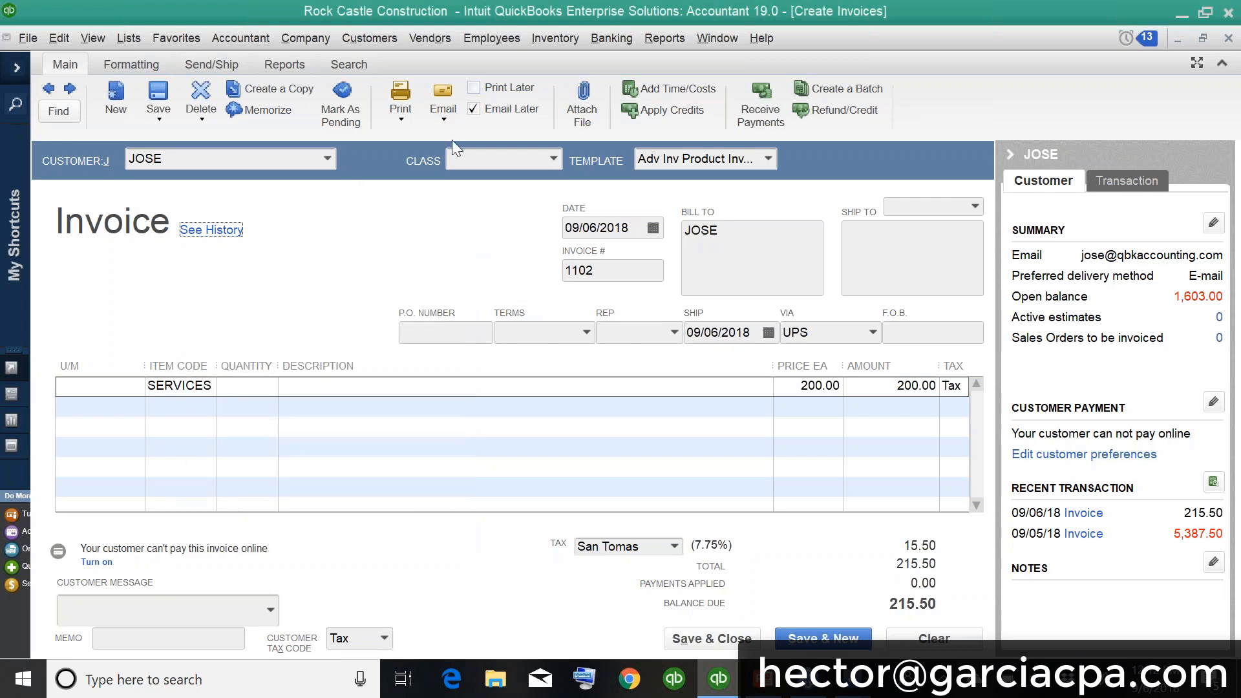
pyautogui.click(441, 103)
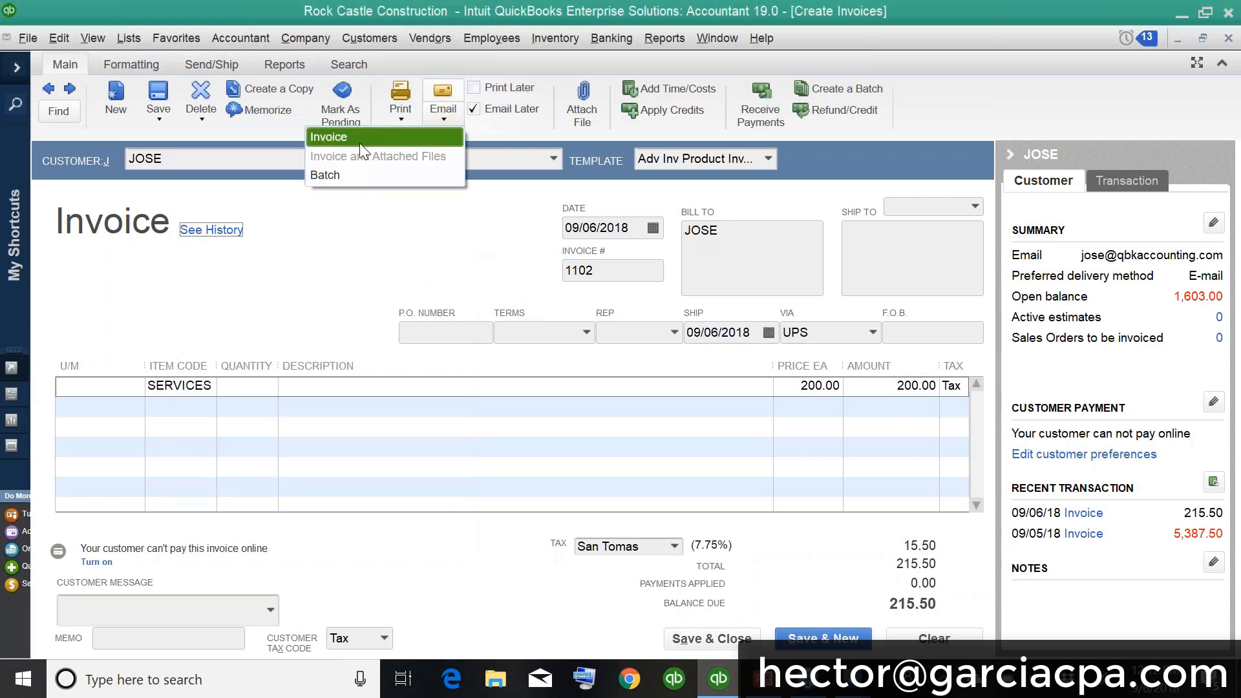
pyautogui.click(327, 136)
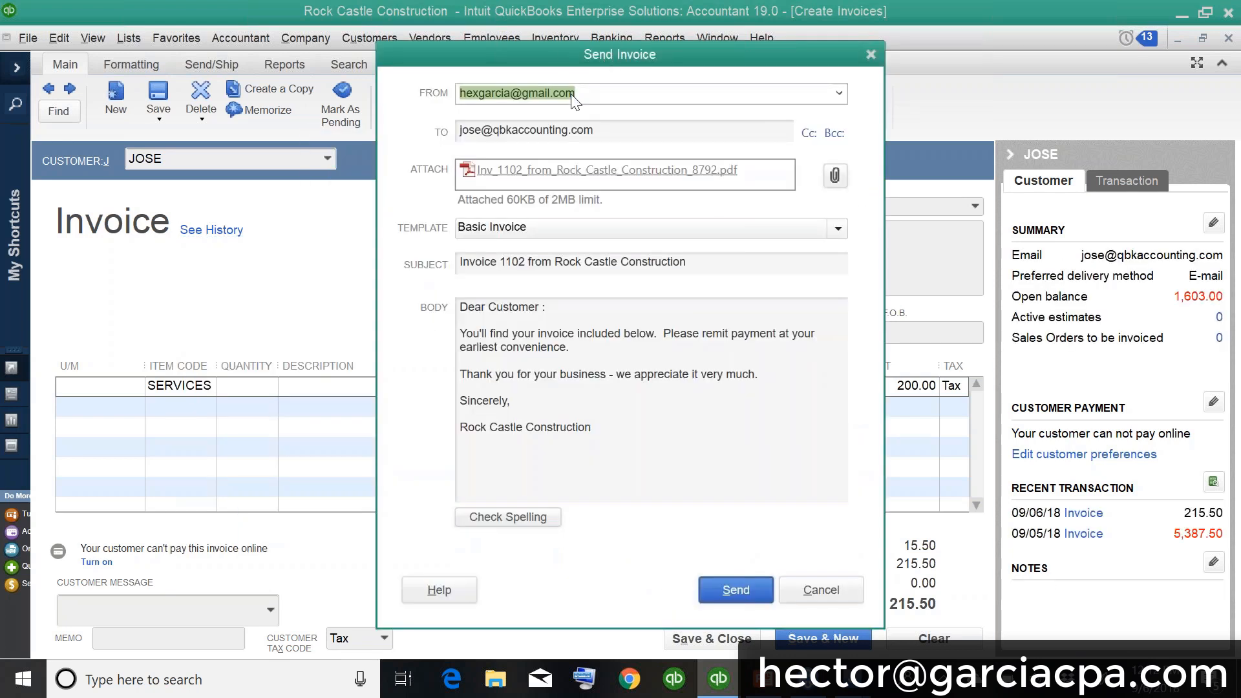
pyautogui.moveTo(785, 555)
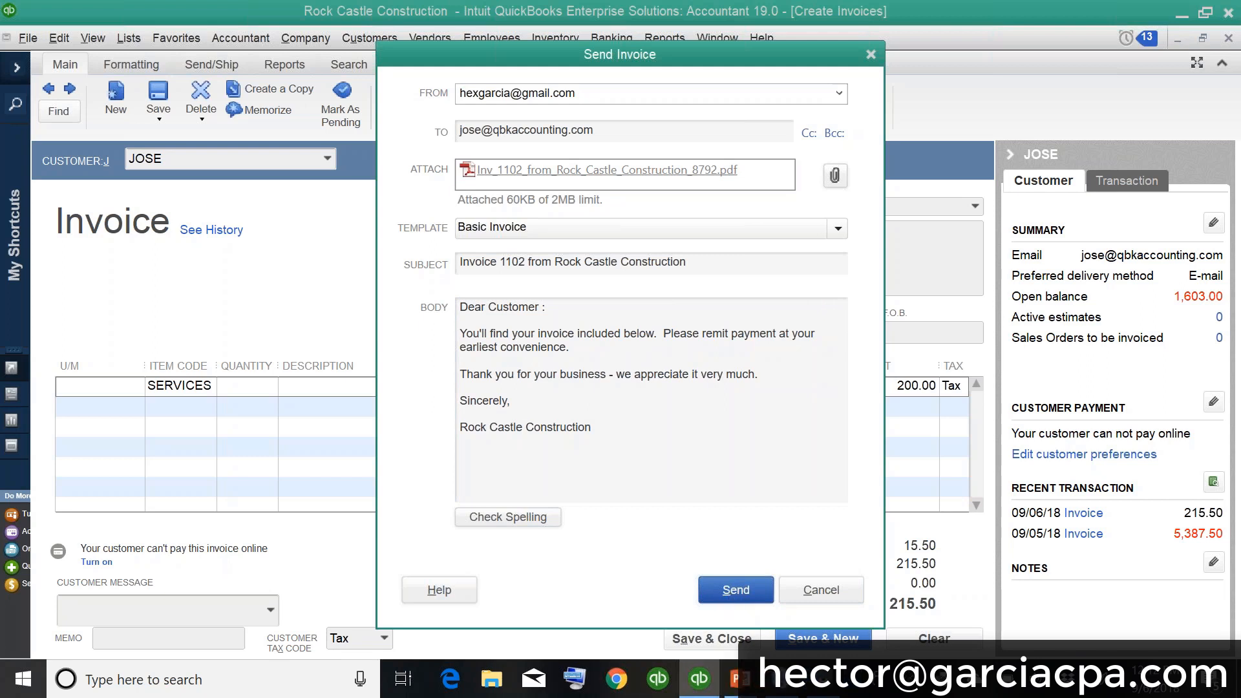
pyautogui.click(734, 589)
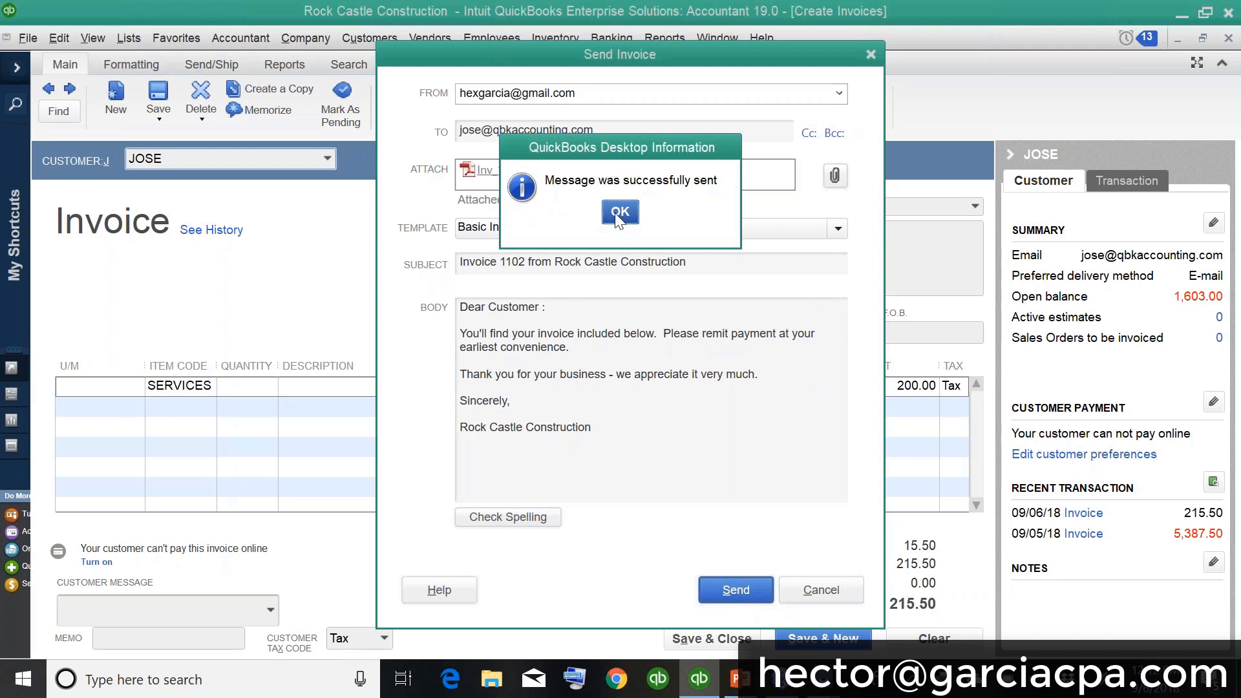
# Step: Dismiss the sent-message confirmation for invoice 1102
pyautogui.click(619, 211)
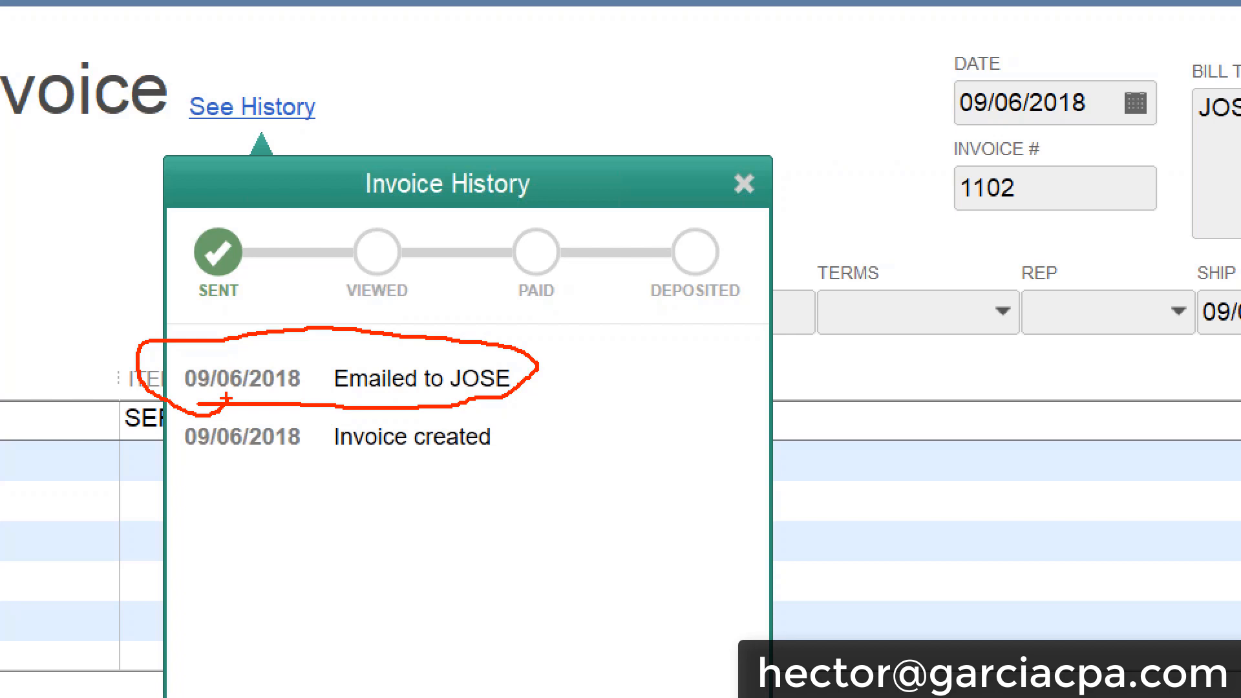
pyautogui.moveTo(572, 339)
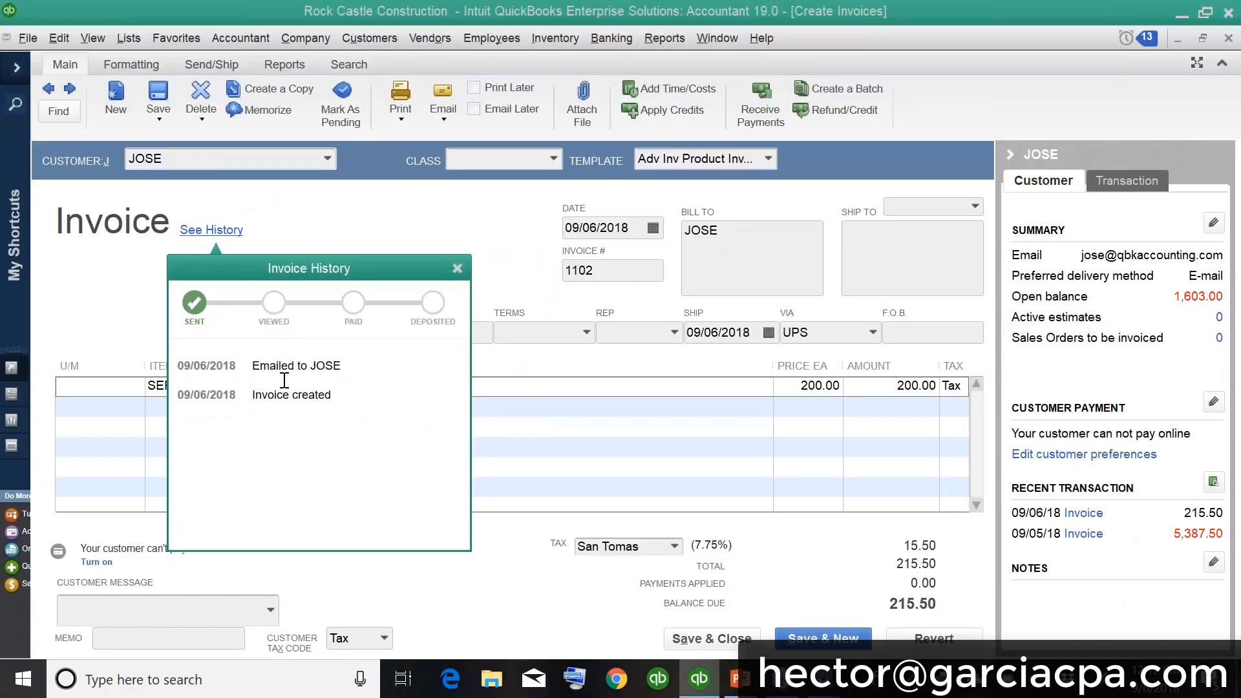
pyautogui.moveTo(495, 279)
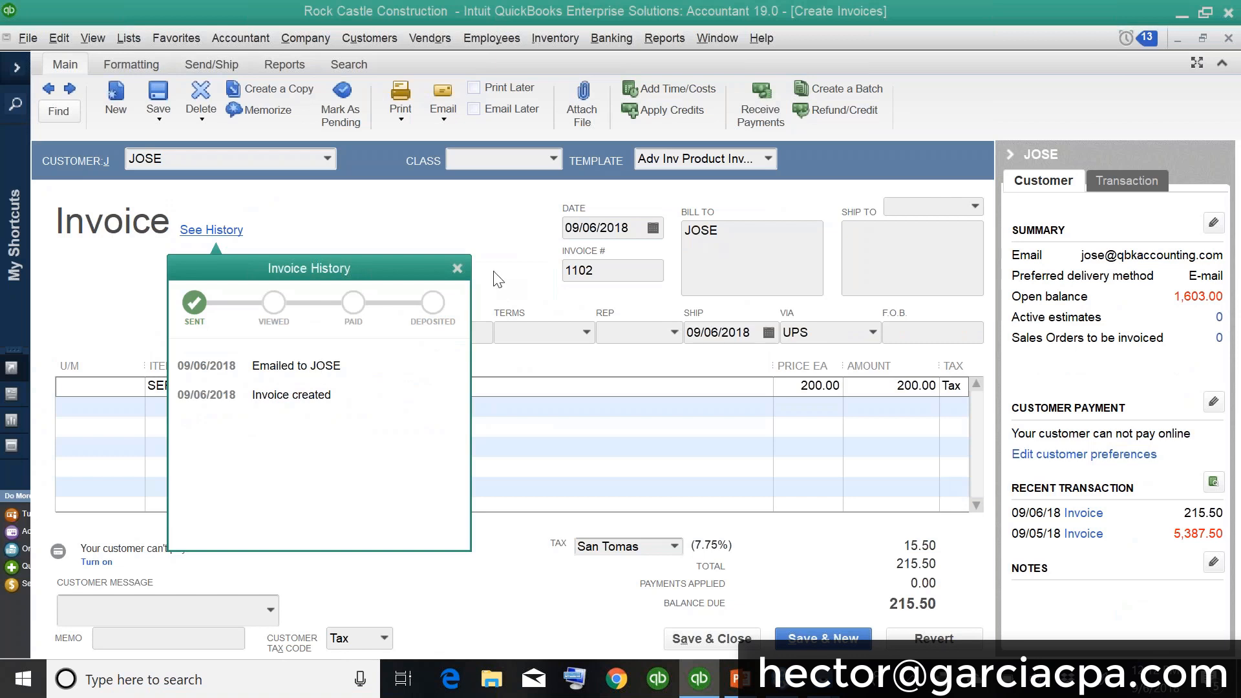
pyautogui.moveTo(451, 279)
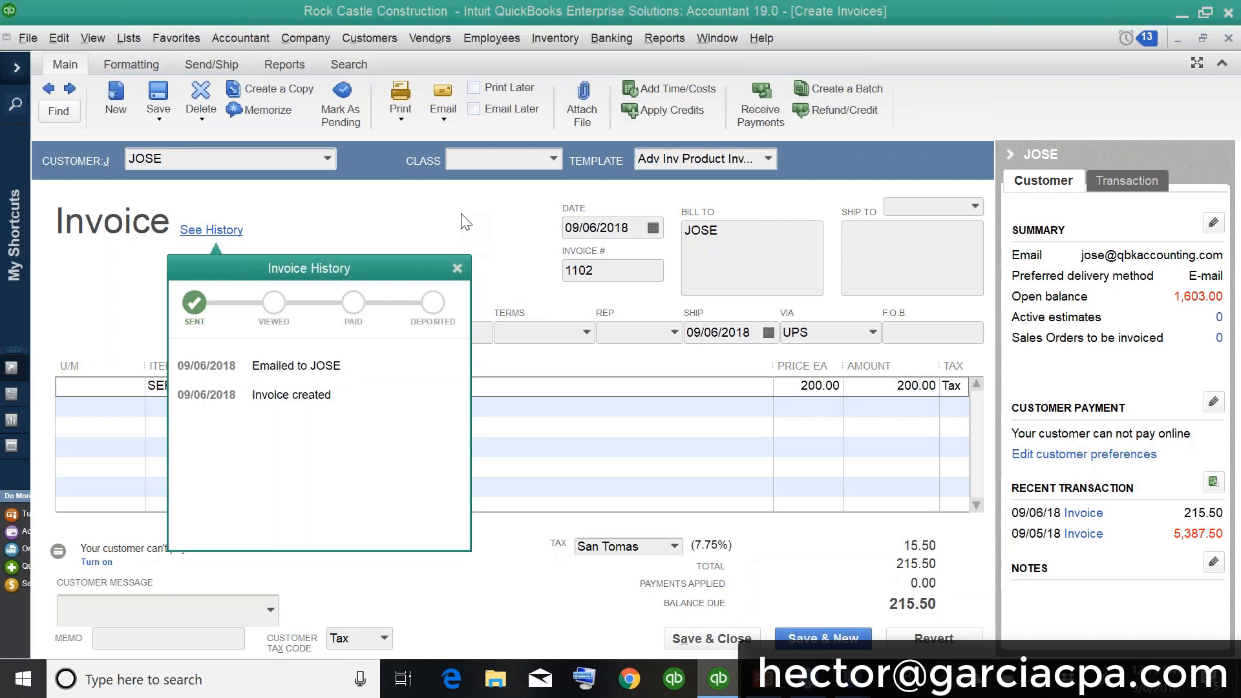
pyautogui.moveTo(468, 263)
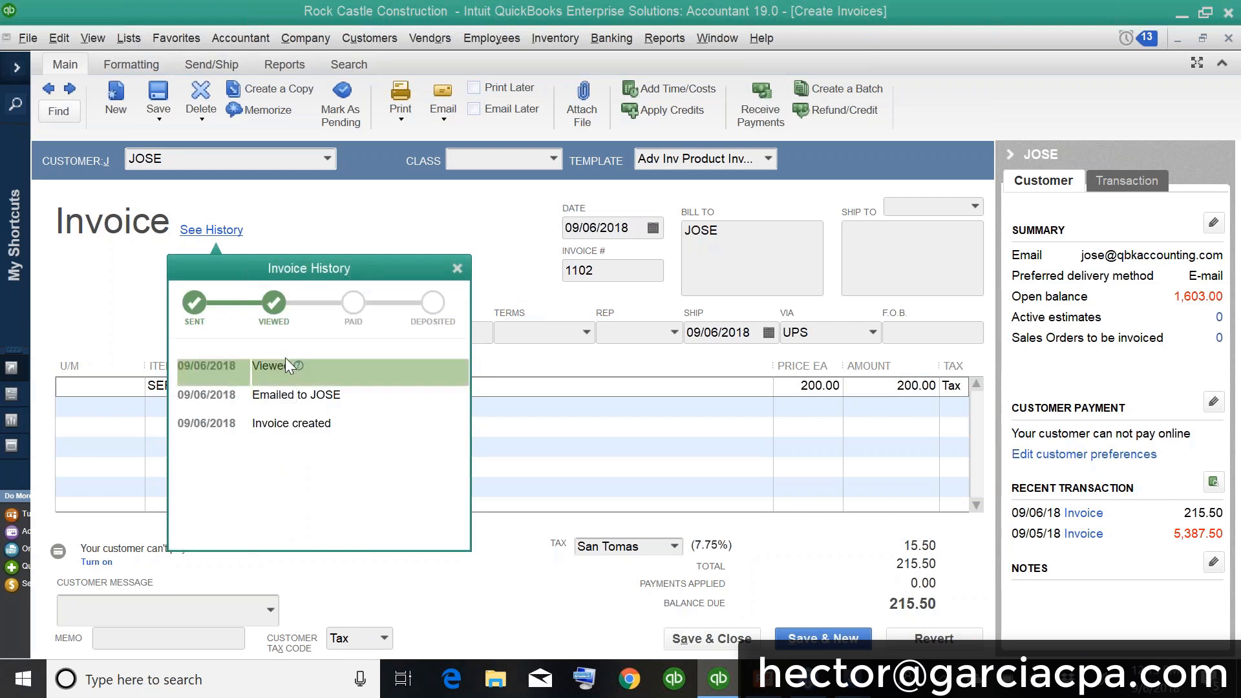
pyautogui.moveTo(283, 368)
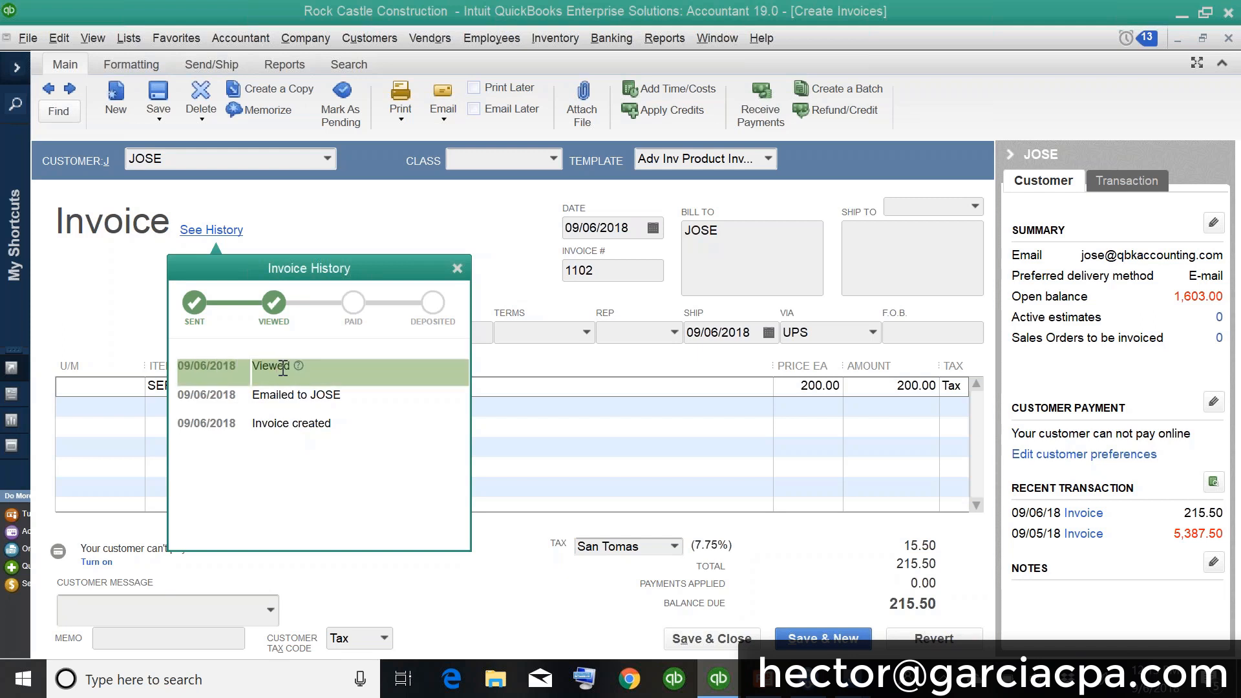
pyautogui.moveTo(299, 366)
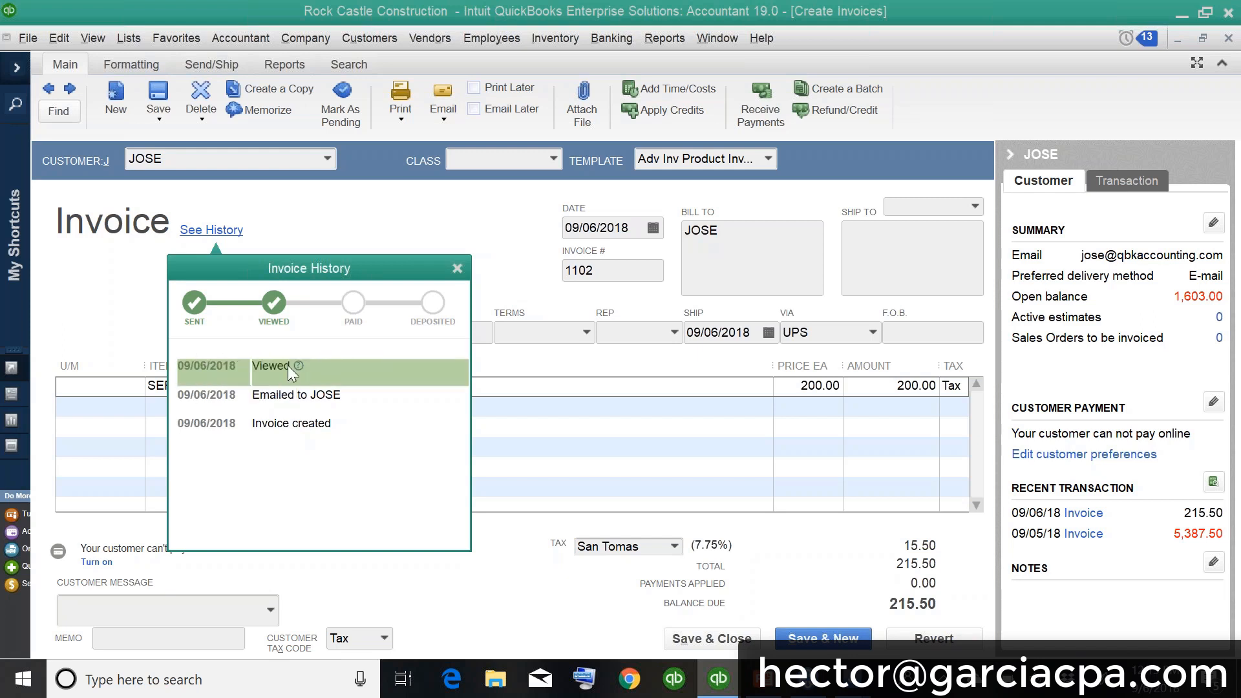
pyautogui.moveTo(298, 366)
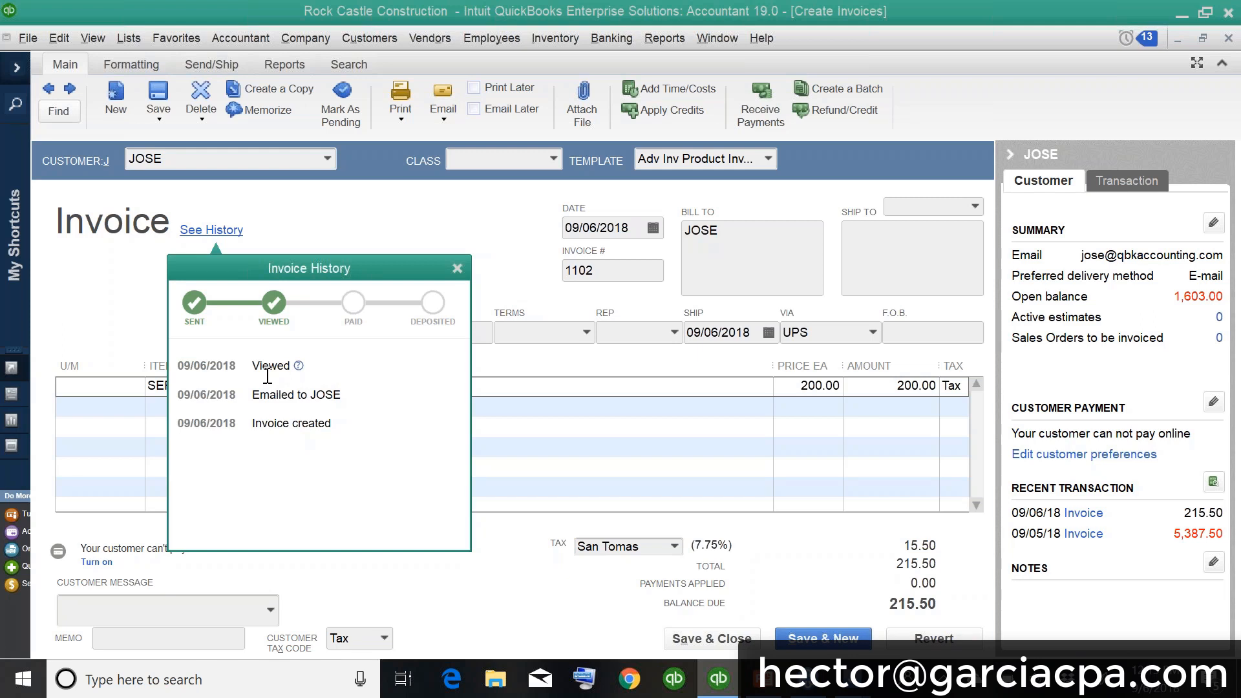
pyautogui.moveTo(299, 366)
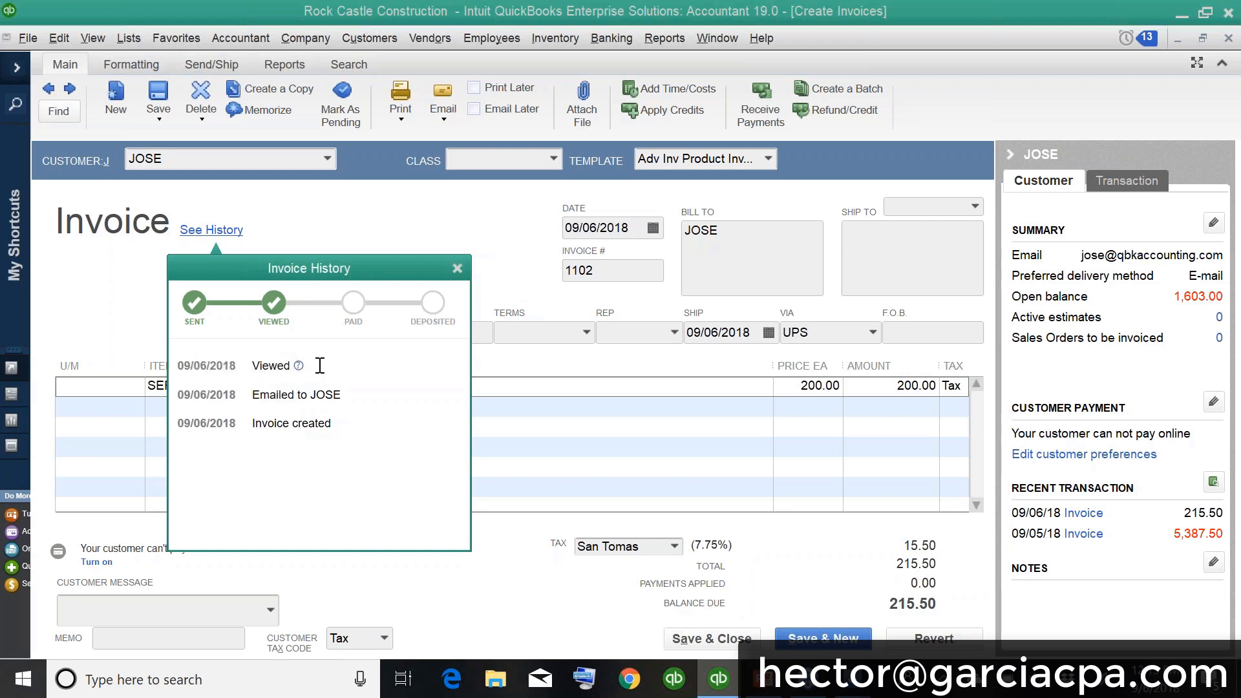
pyautogui.moveTo(456, 270)
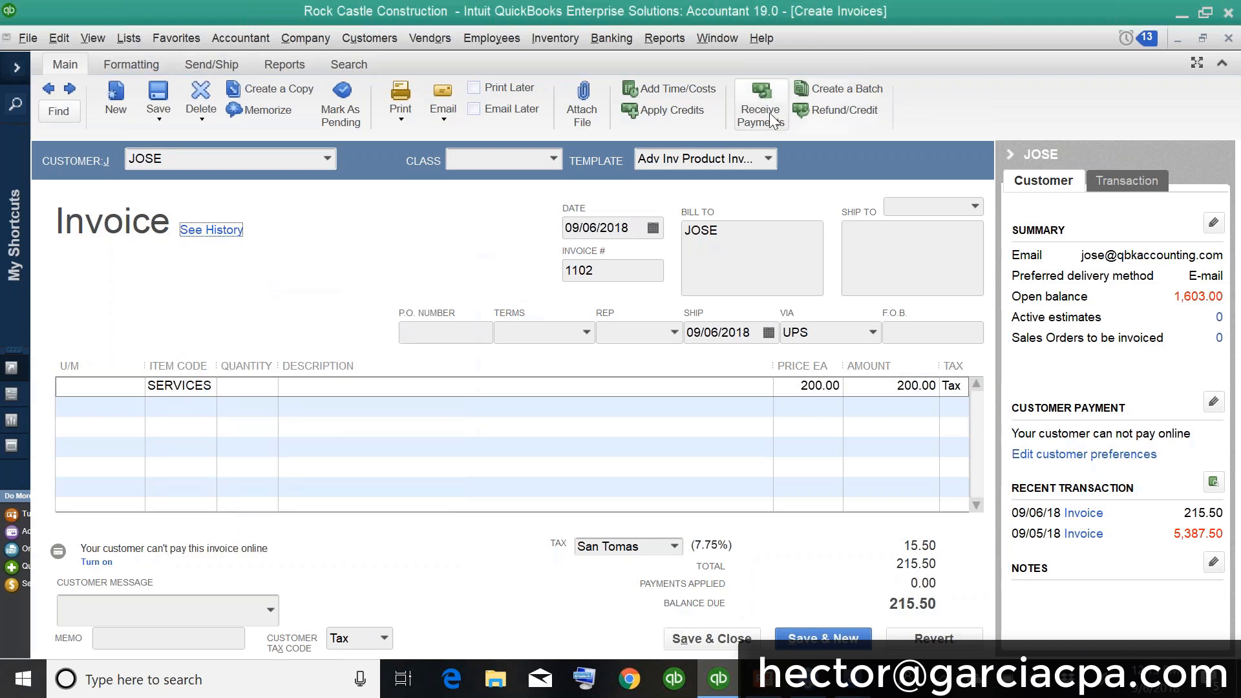
# Step: Receive JOSE's 50.00 payment against invoice 1102, leaving 165.50 due
pyautogui.click(758, 101)
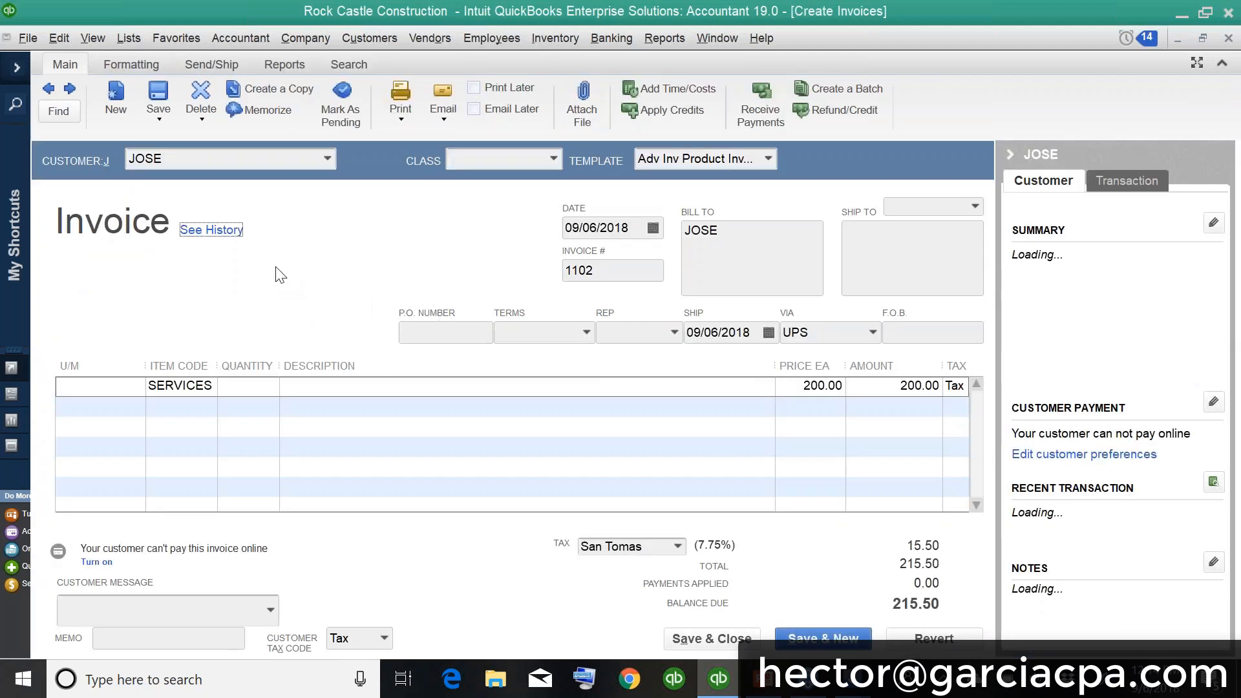
pyautogui.moveTo(211, 234)
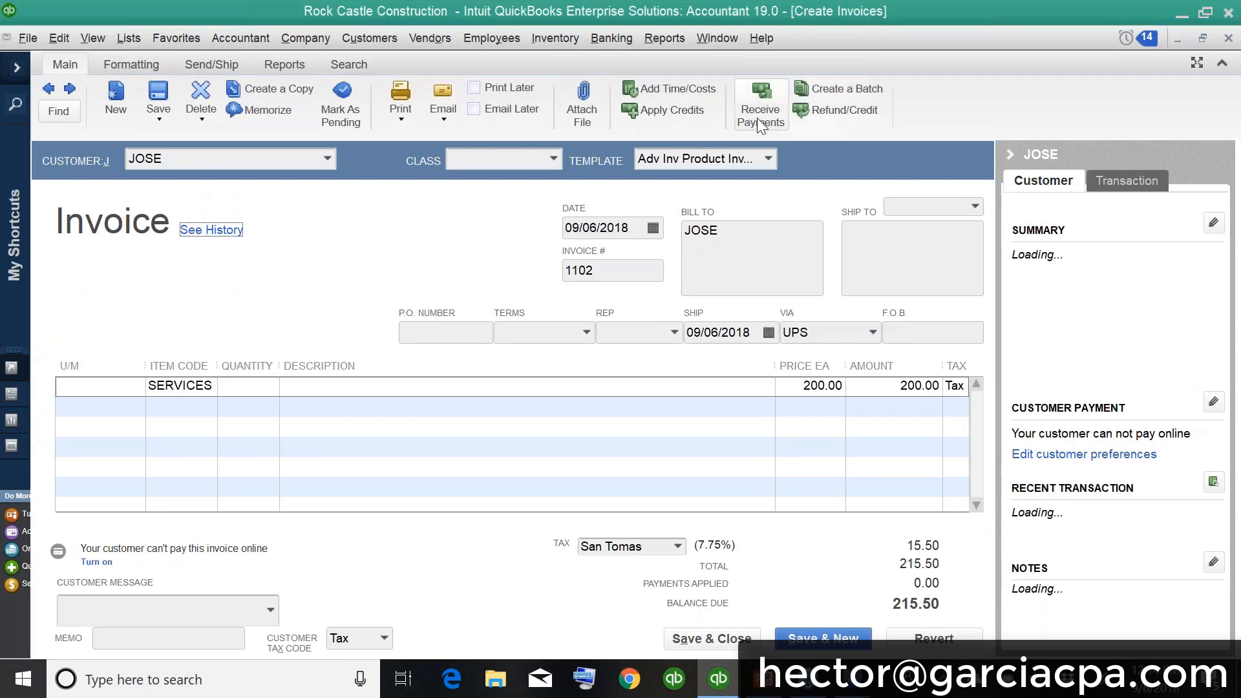
pyautogui.click(759, 104)
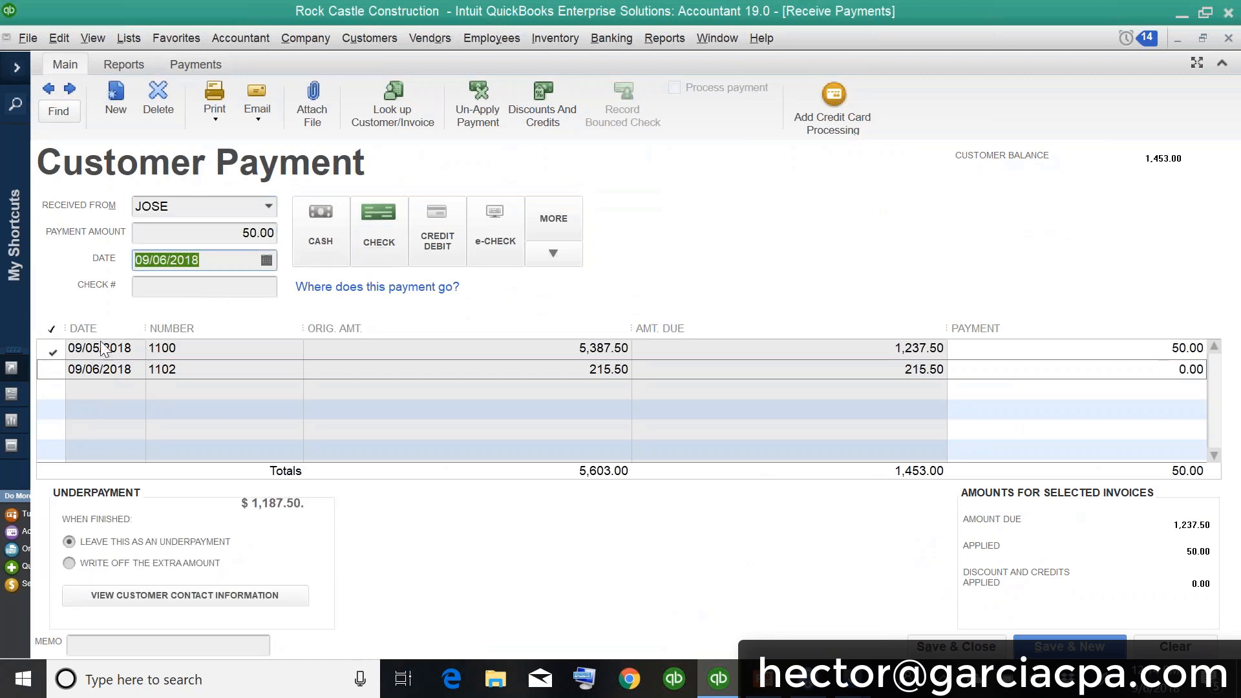
pyautogui.click(51, 368)
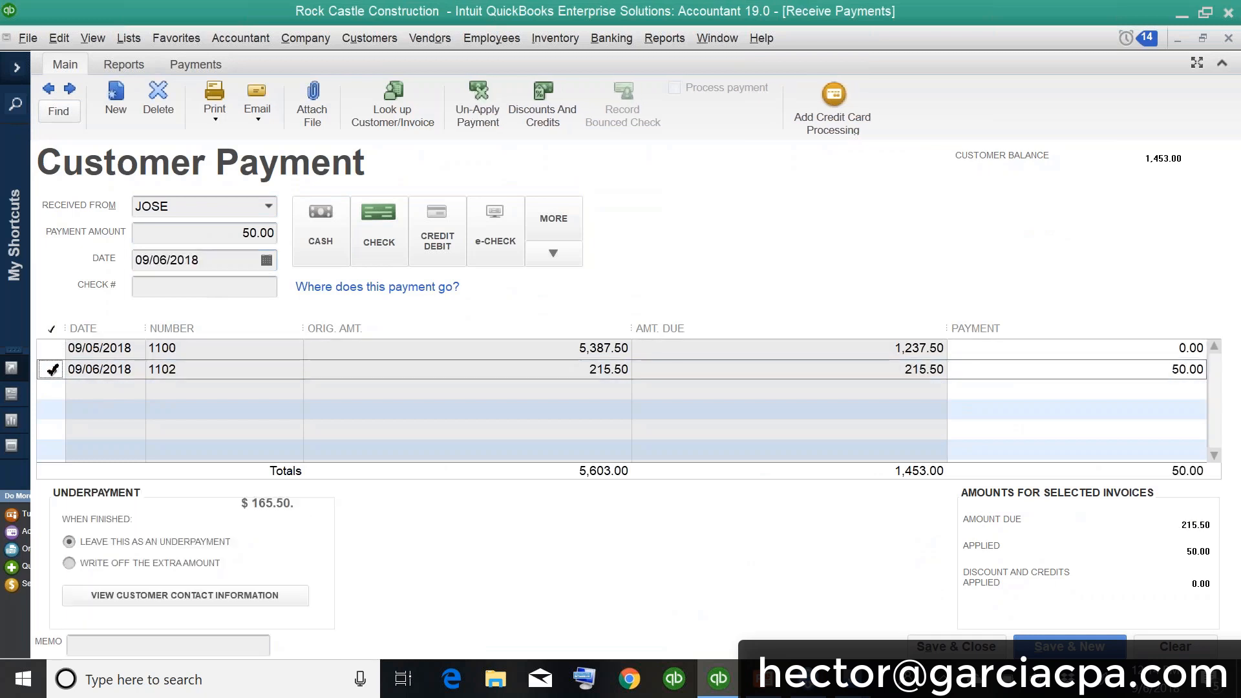
pyautogui.click(204, 259)
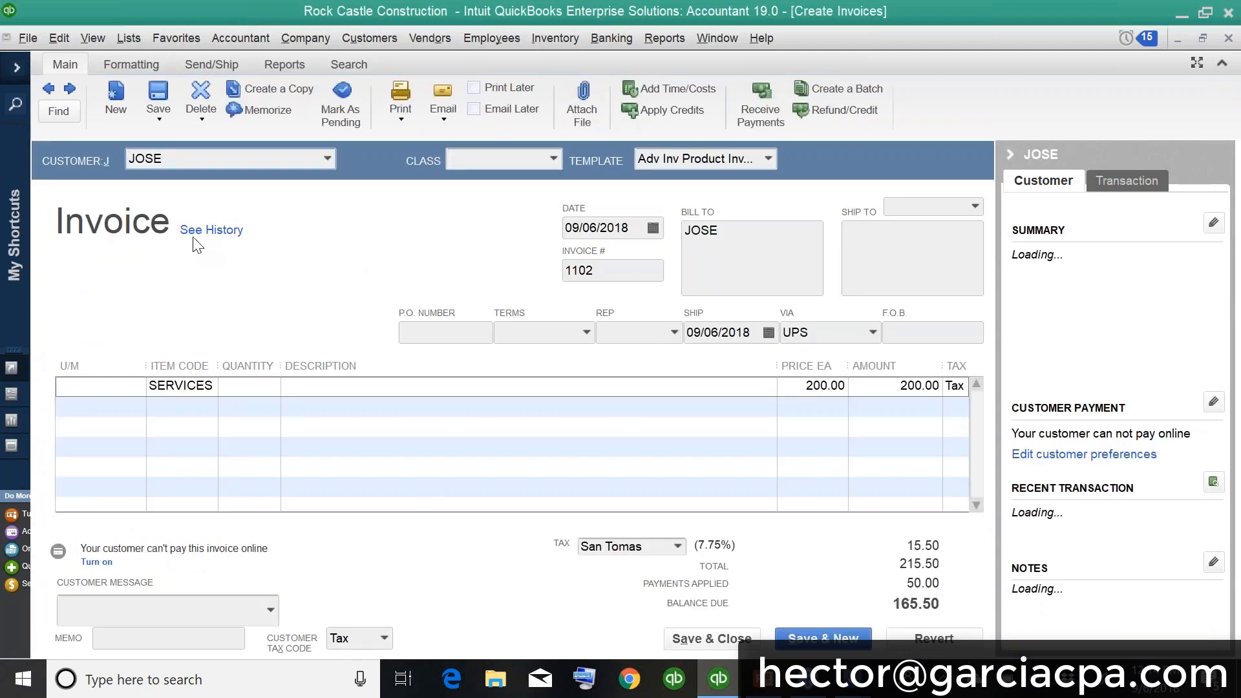
# Step: Show invoice 1102's history tracker with the Partially Paid stage
pyautogui.click(211, 230)
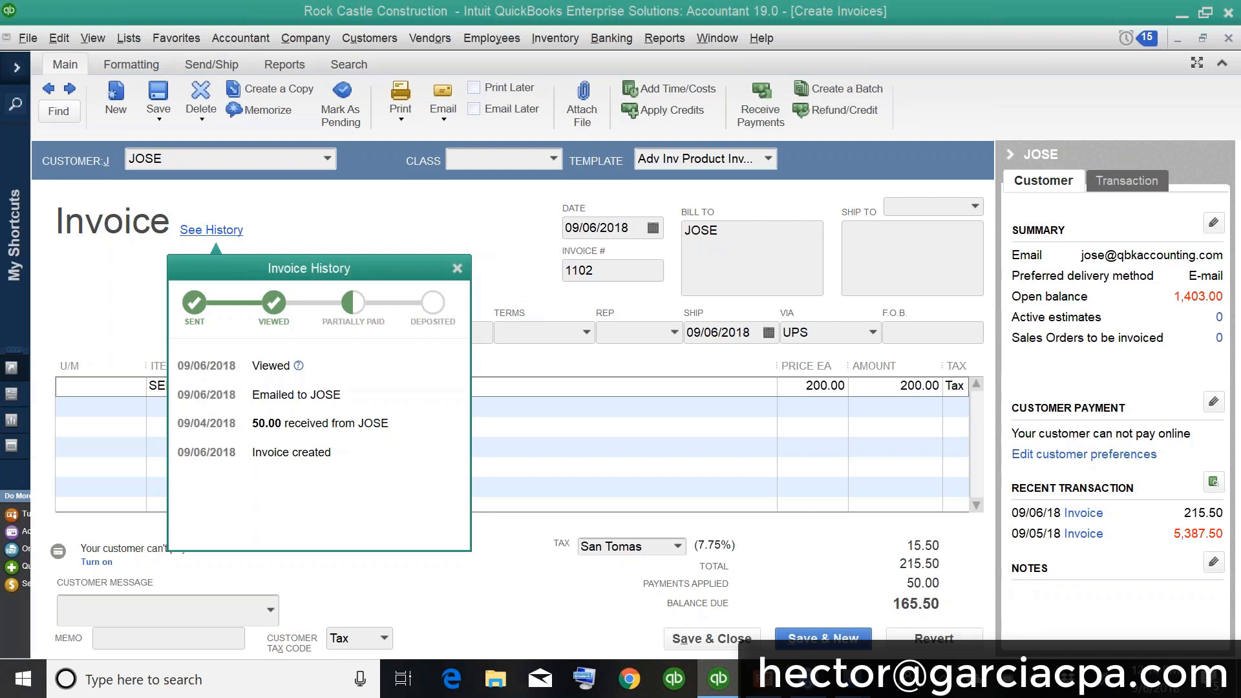
pyautogui.moveTo(225, 425)
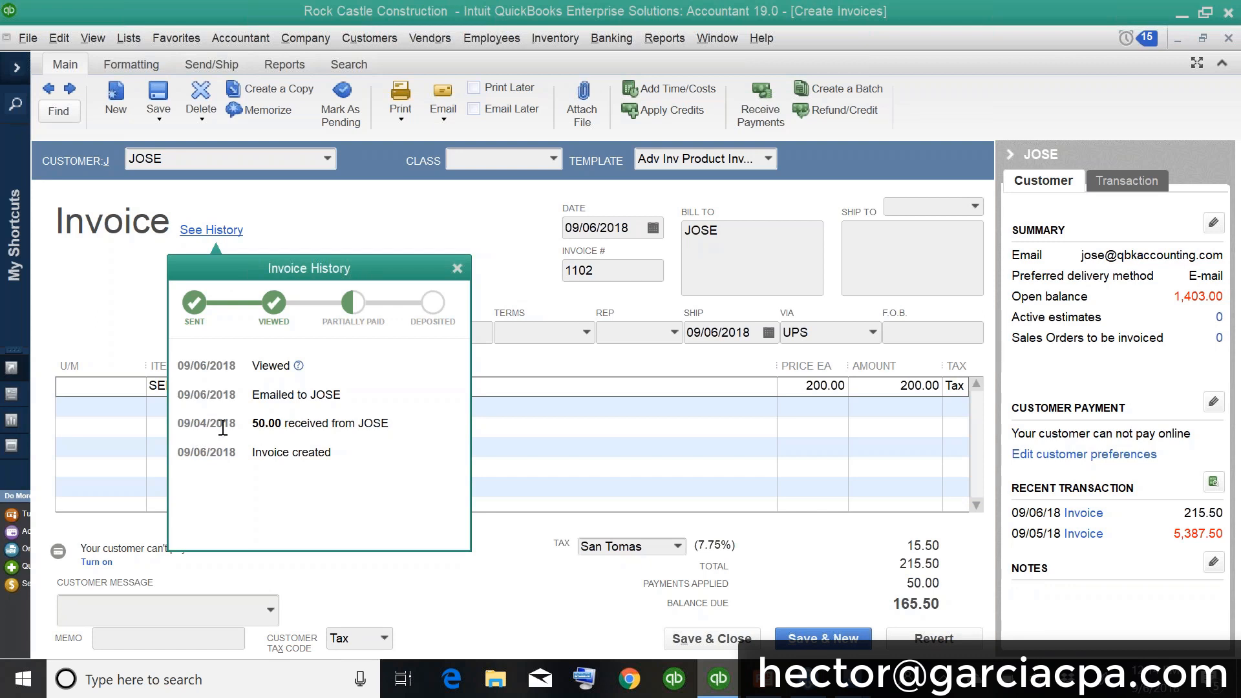
pyautogui.moveTo(354, 308)
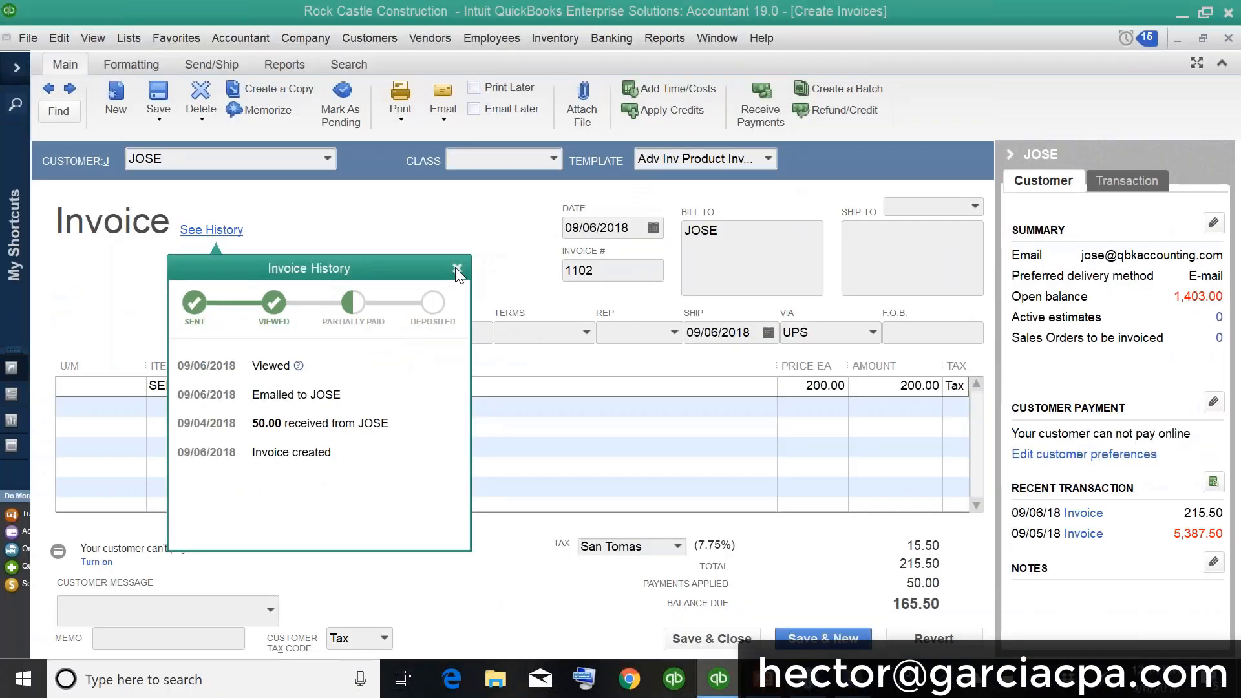
# Step: Deposit JOSE's 50.00 payment to checking via Banking > Make Deposits
pyautogui.click(458, 269)
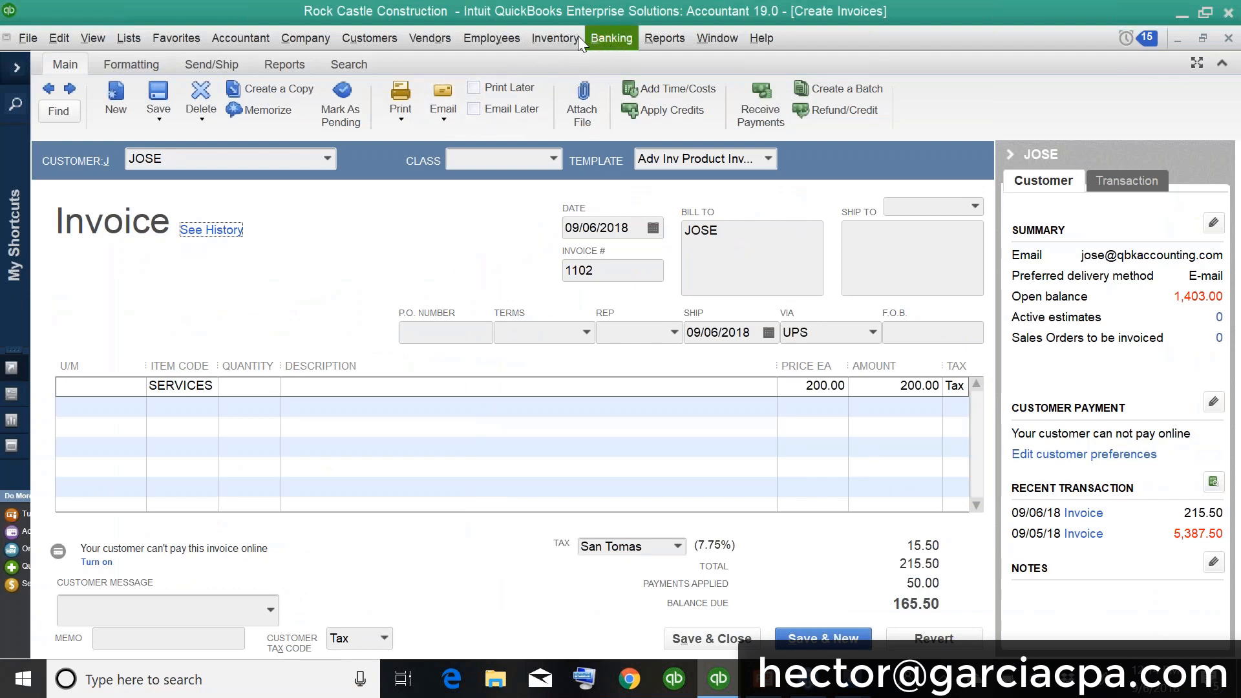
pyautogui.click(610, 38)
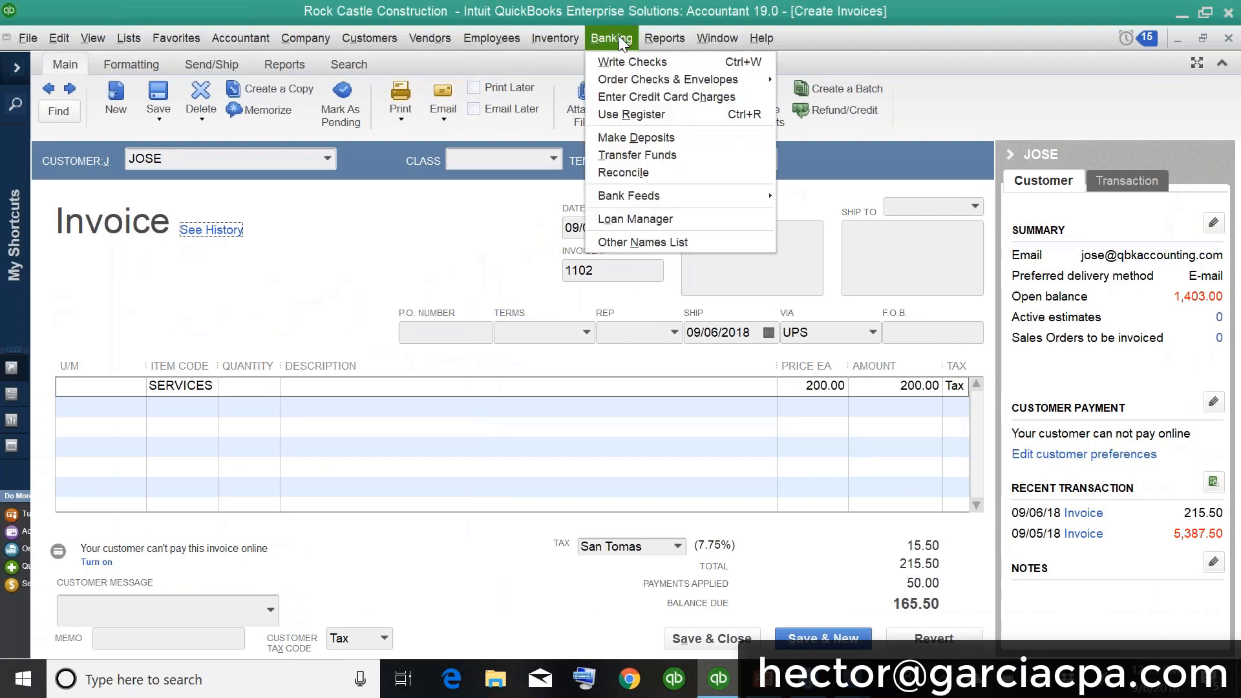
pyautogui.click(636, 137)
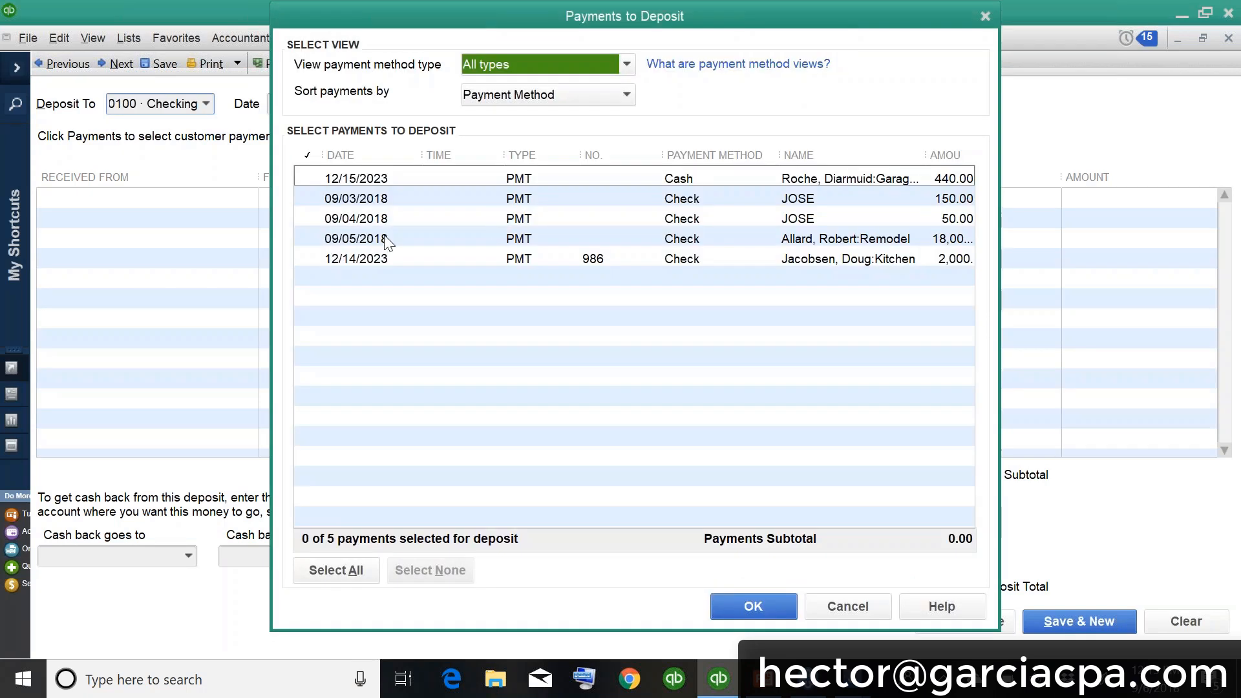
pyautogui.click(356, 217)
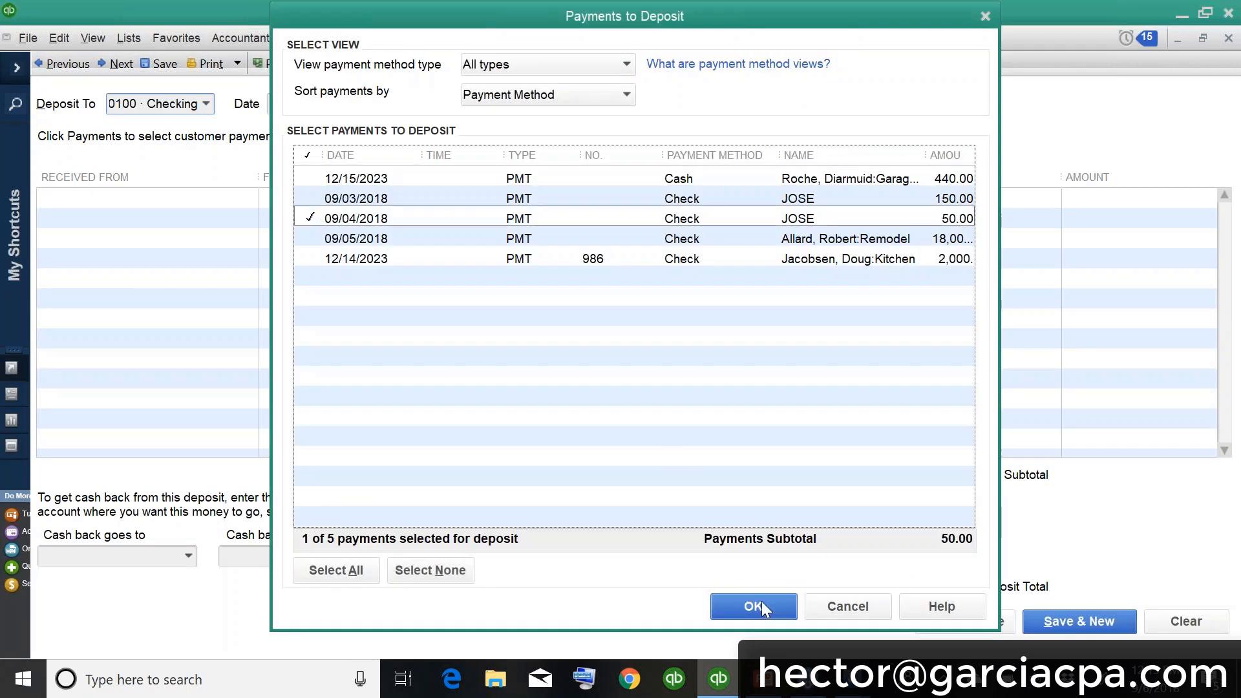
pyautogui.click(753, 606)
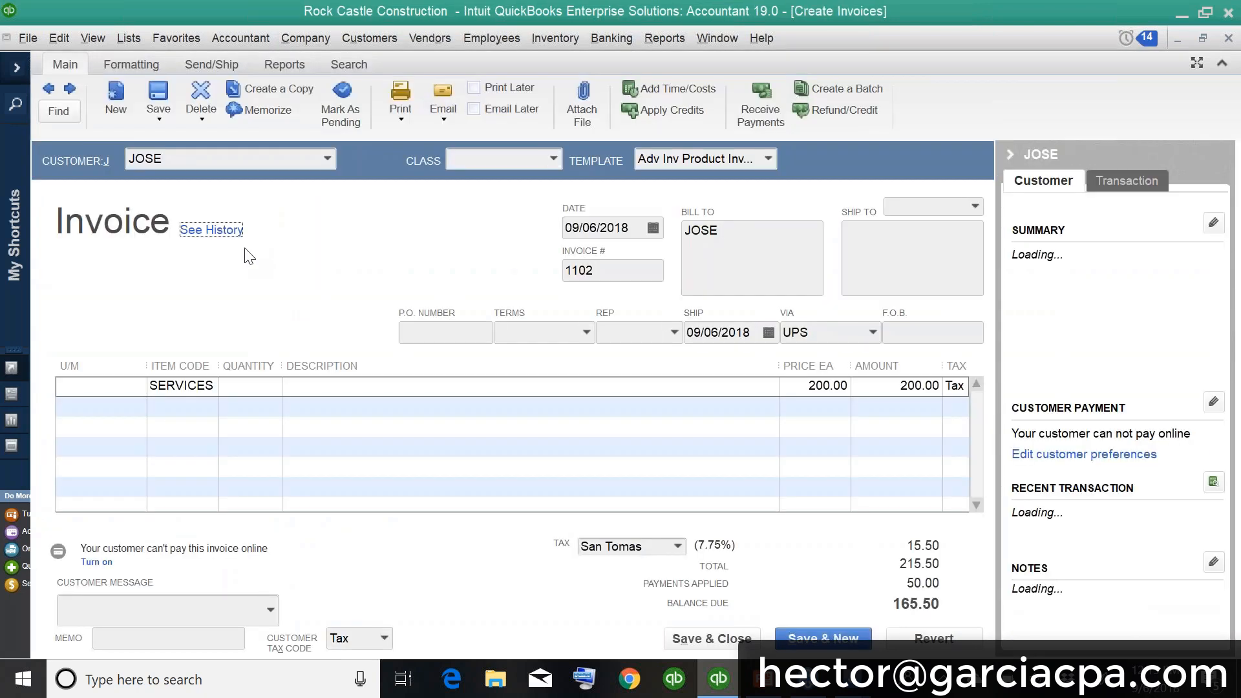
pyautogui.click(210, 230)
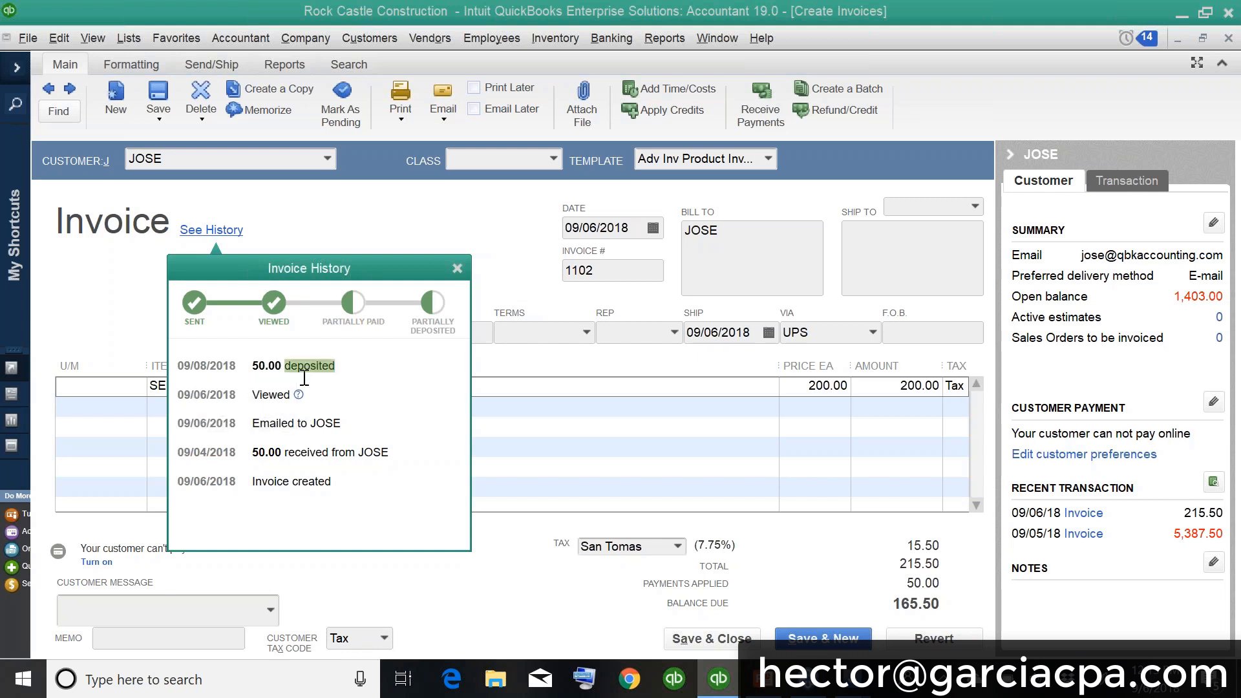
pyautogui.moveTo(280, 506)
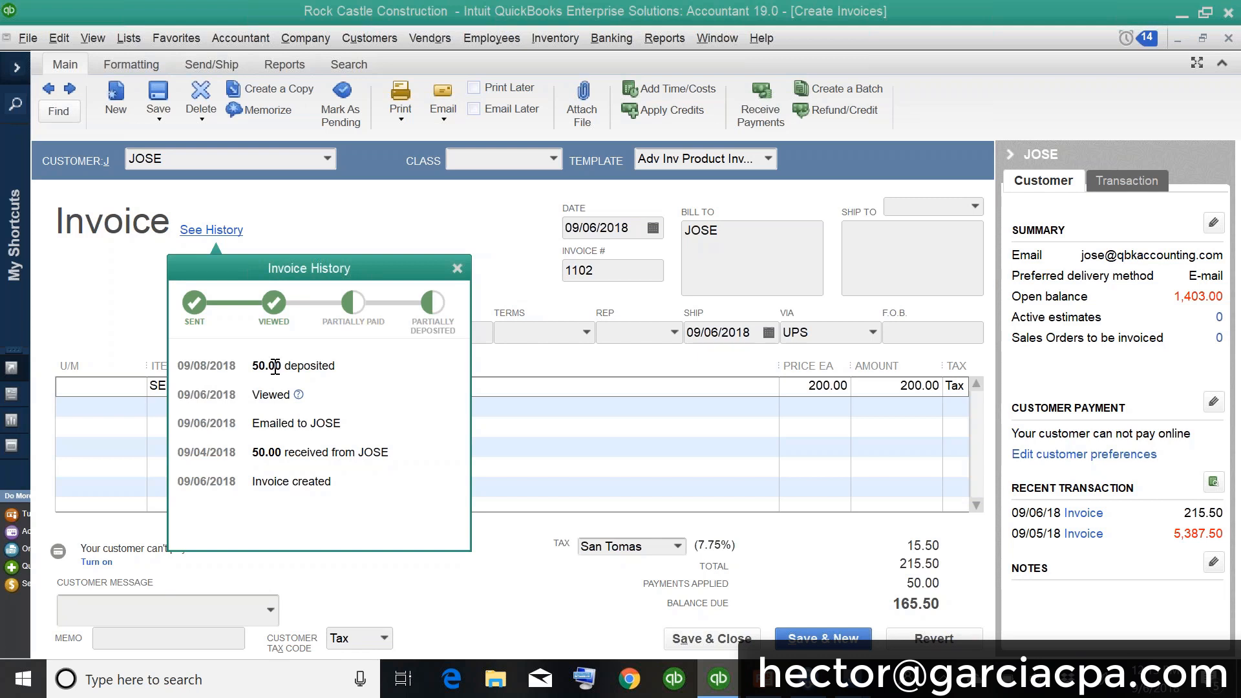
pyautogui.moveTo(312, 358)
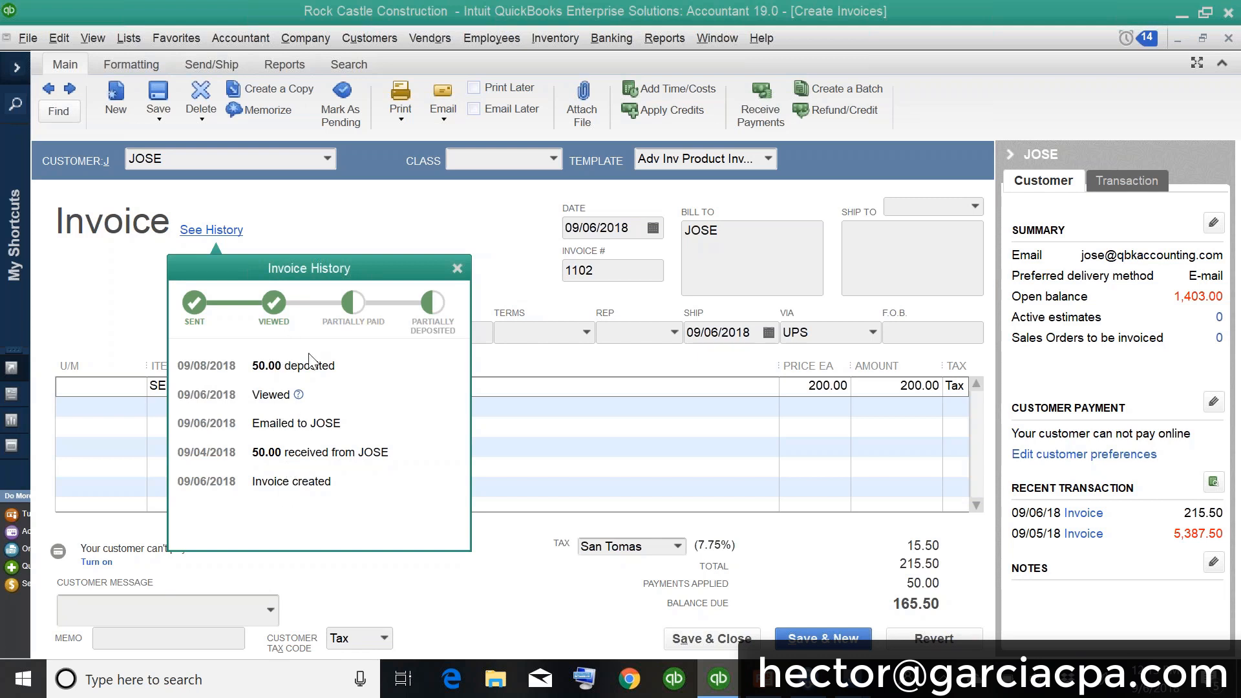
pyautogui.moveTo(582, 277)
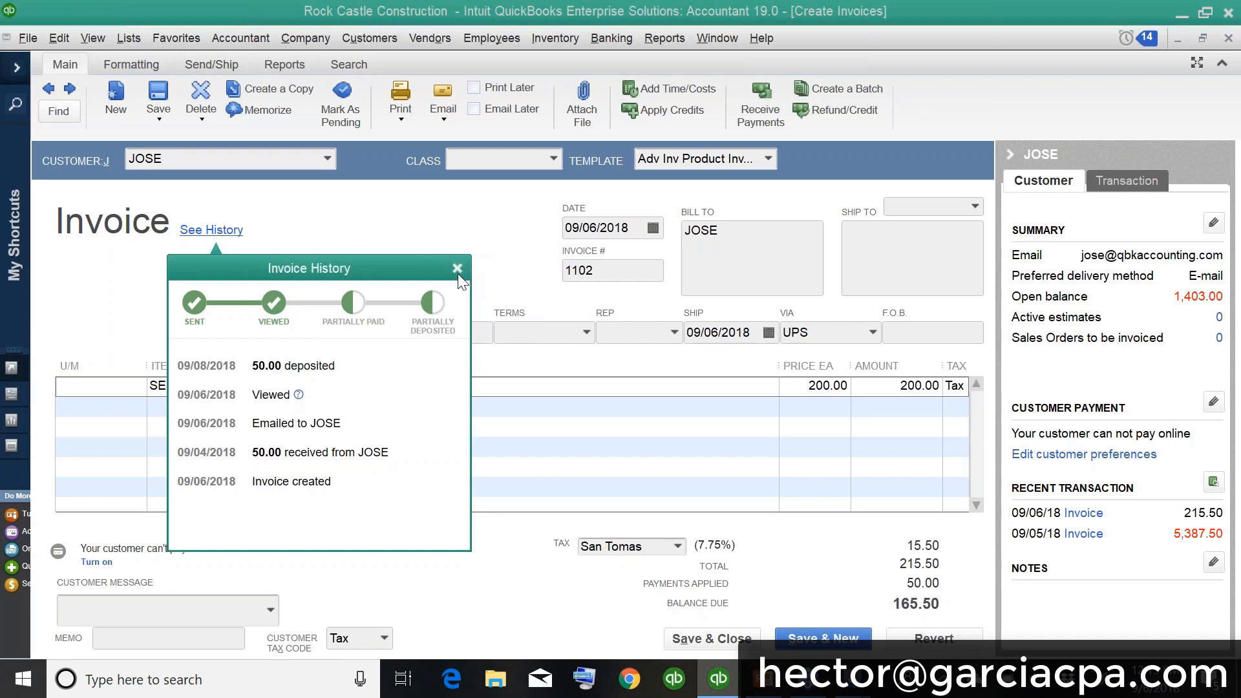
pyautogui.click(458, 267)
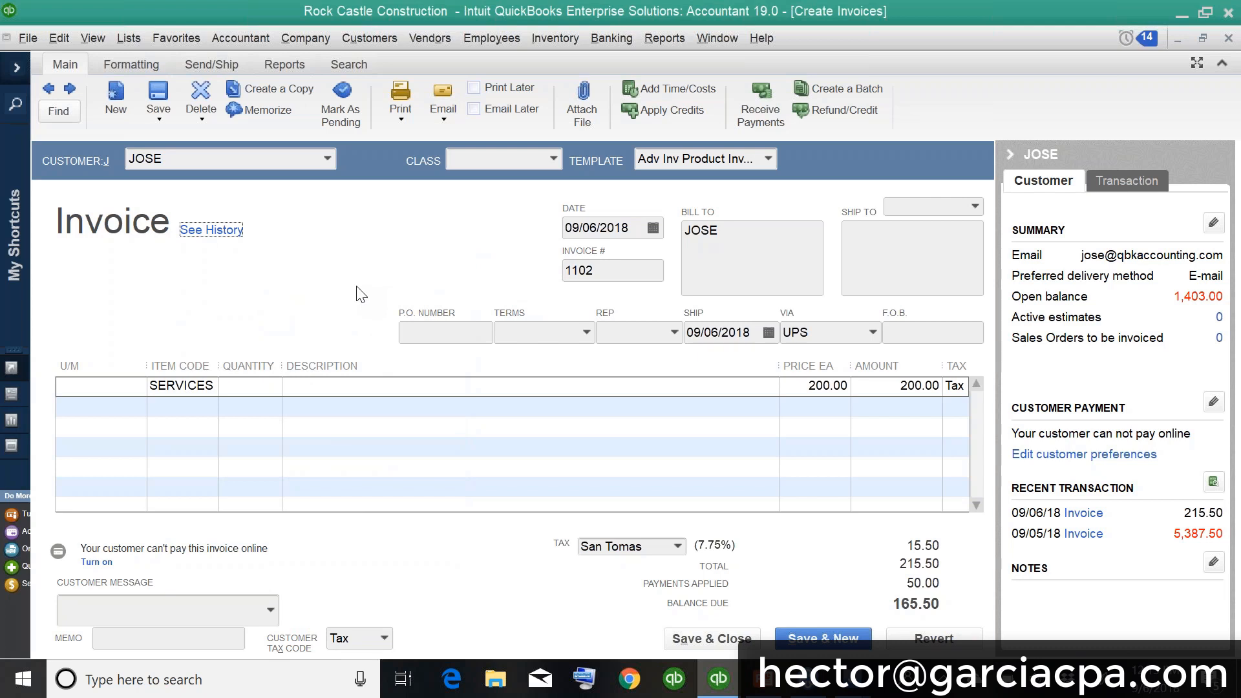
# Step: Trace invoice 1102's transaction history through the 50.00 payment to its 09/08/2018 deposit
pyautogui.click(210, 230)
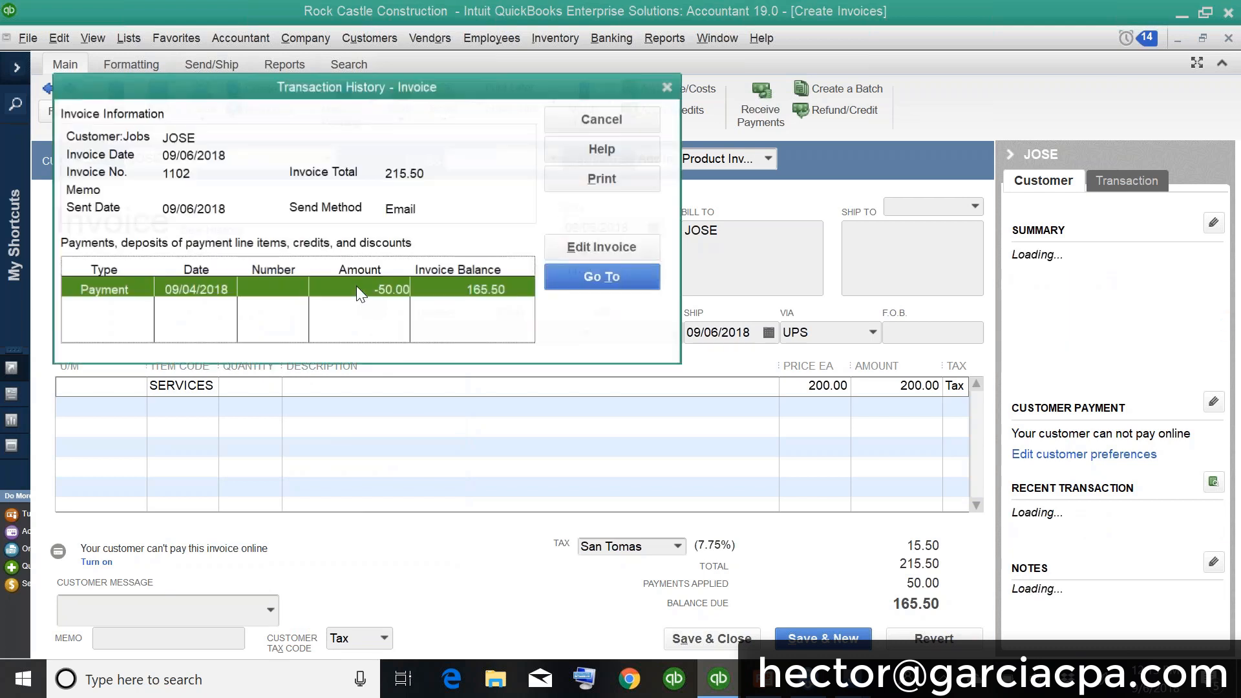
pyautogui.moveTo(357, 86); pyautogui.dragTo(457, 157)
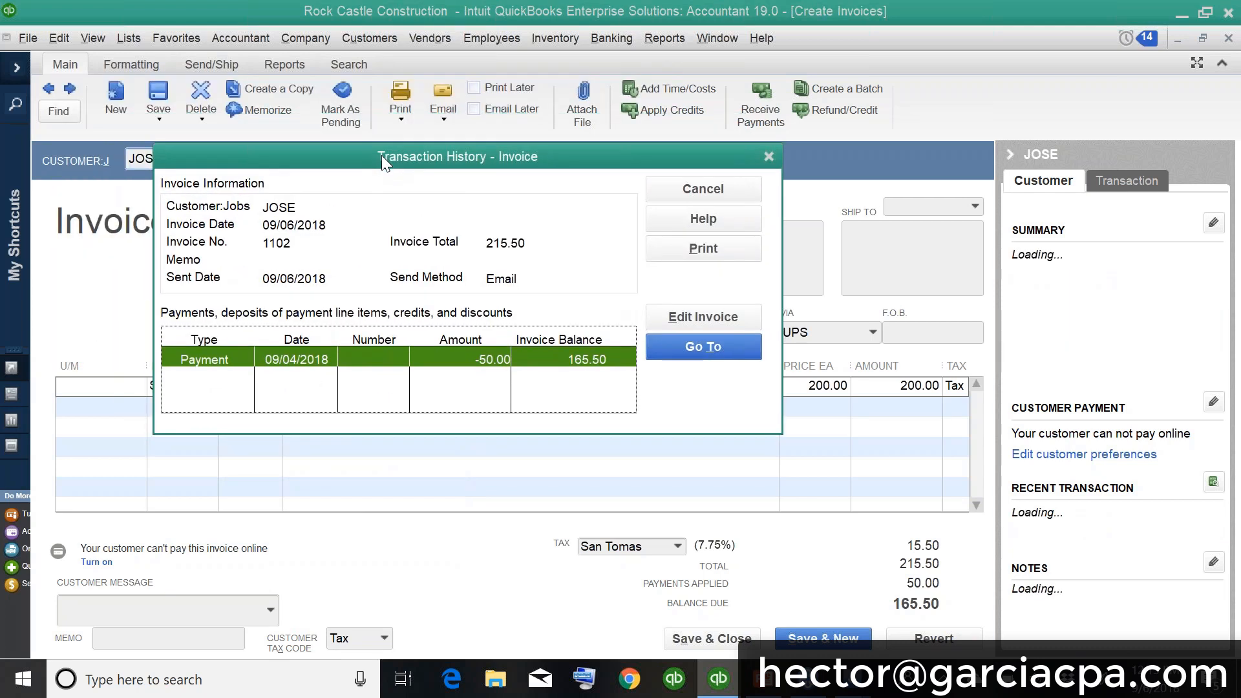
pyautogui.click(701, 347)
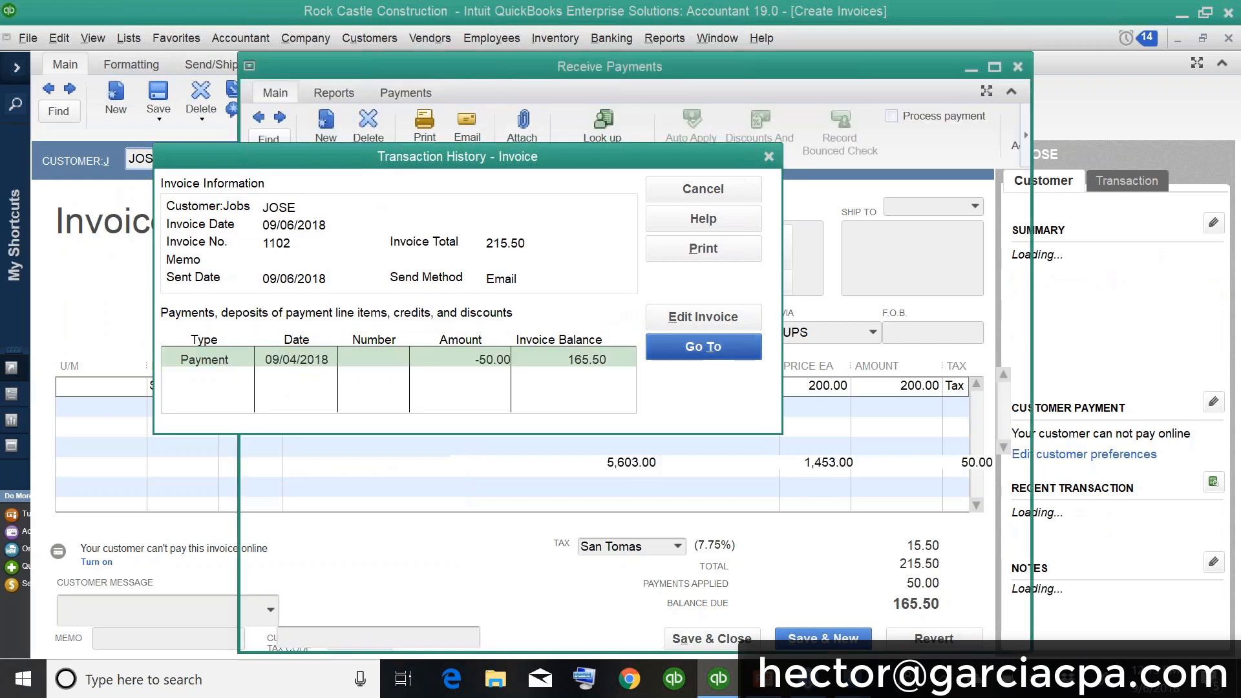
pyautogui.click(700, 346)
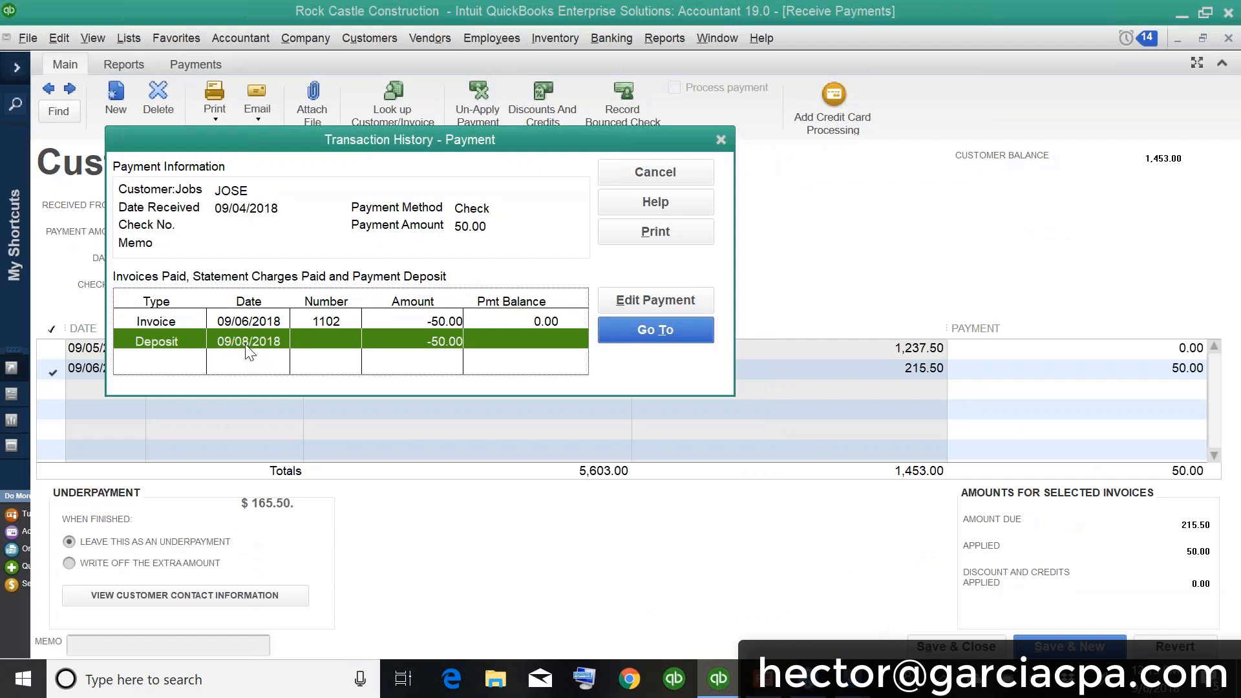
pyautogui.click(653, 329)
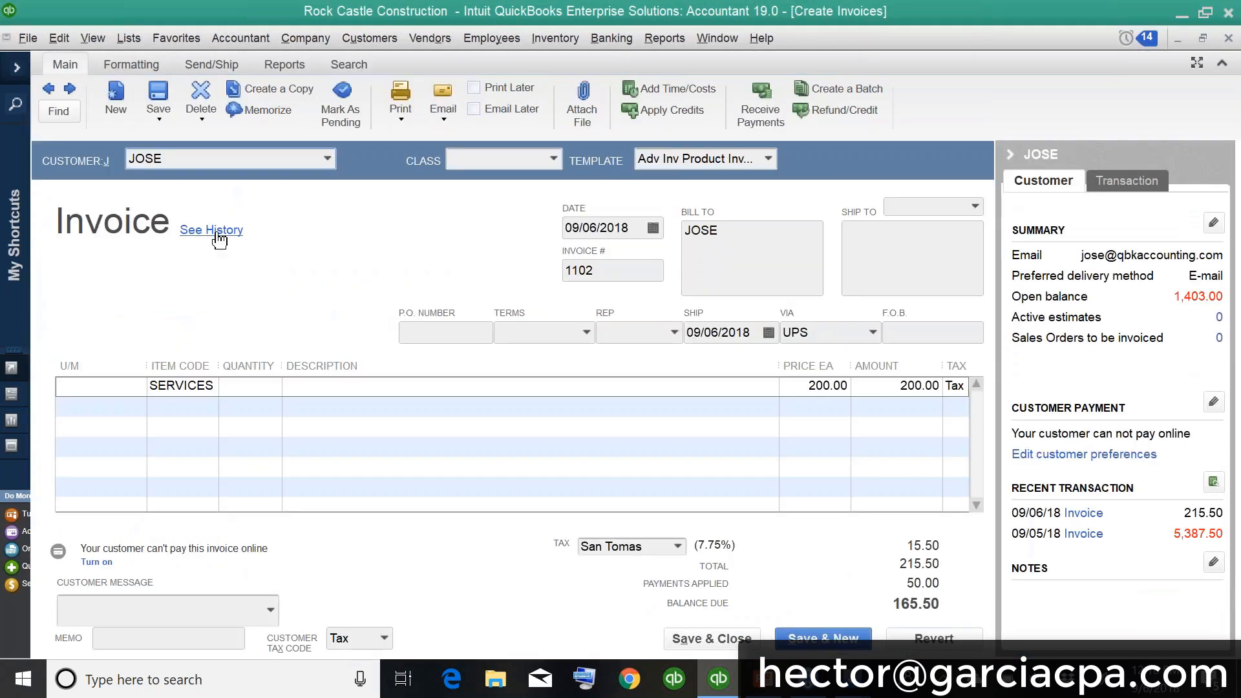
# Step: Review invoice 1102's history tracker stages and close it
pyautogui.click(211, 230)
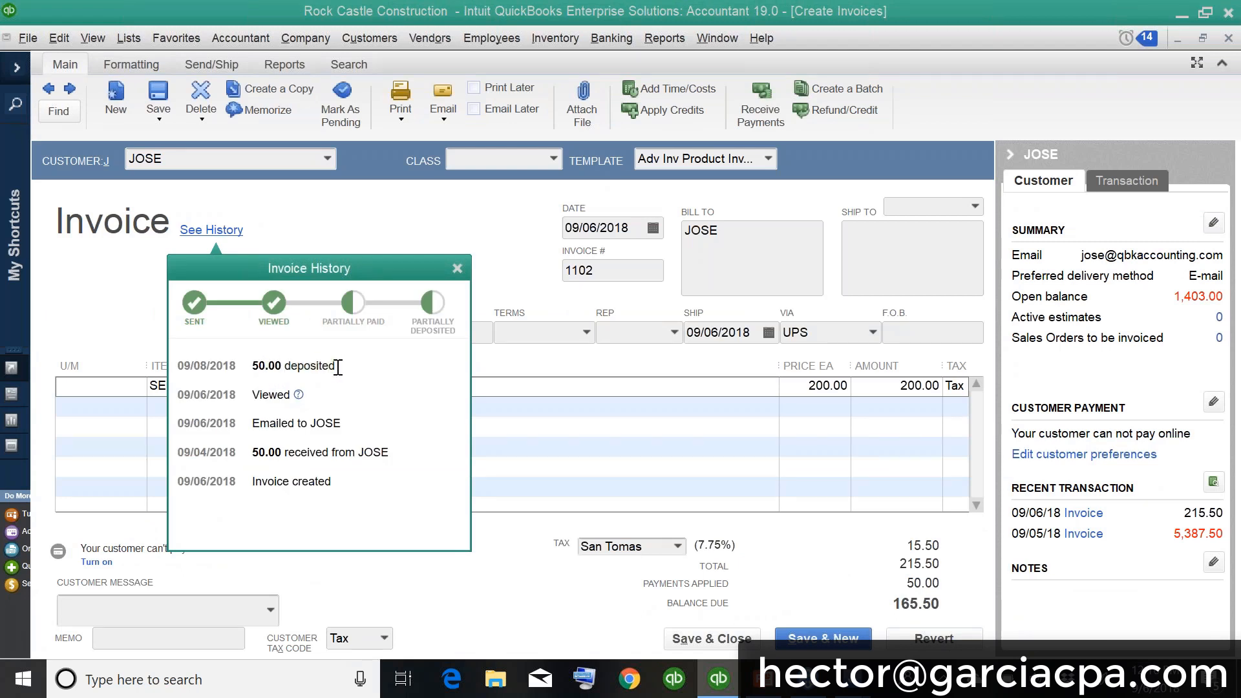
pyautogui.moveTo(297, 480)
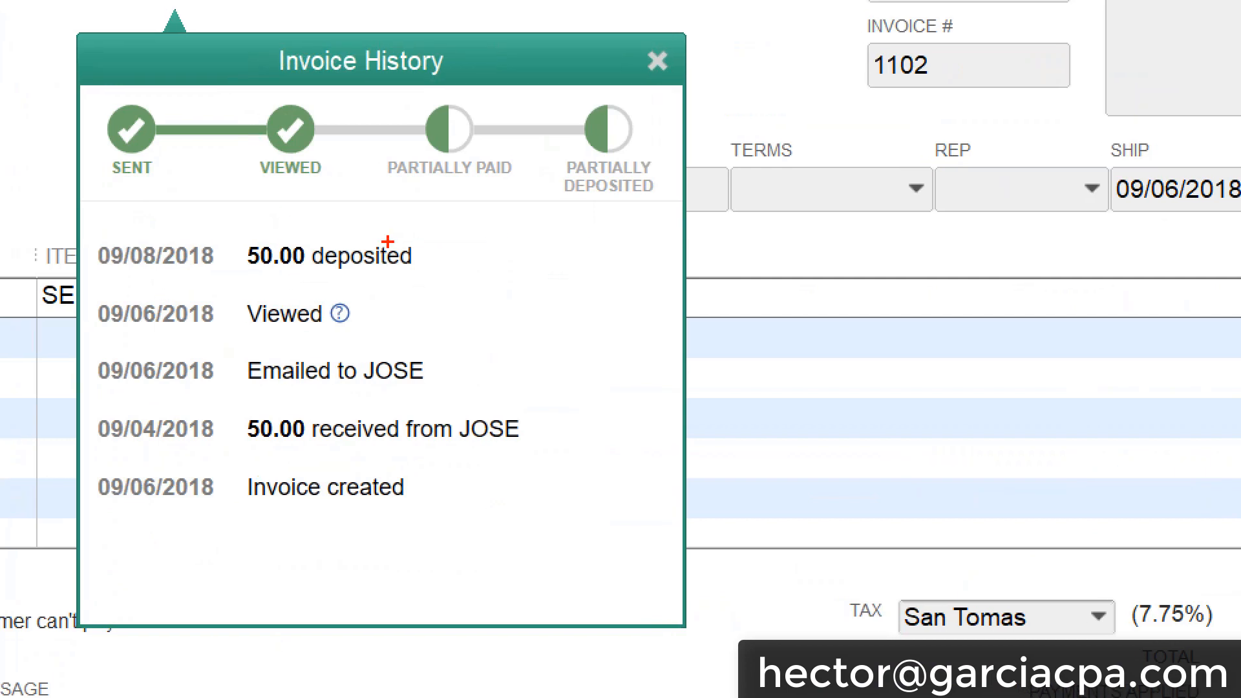
pyautogui.moveTo(559, 441)
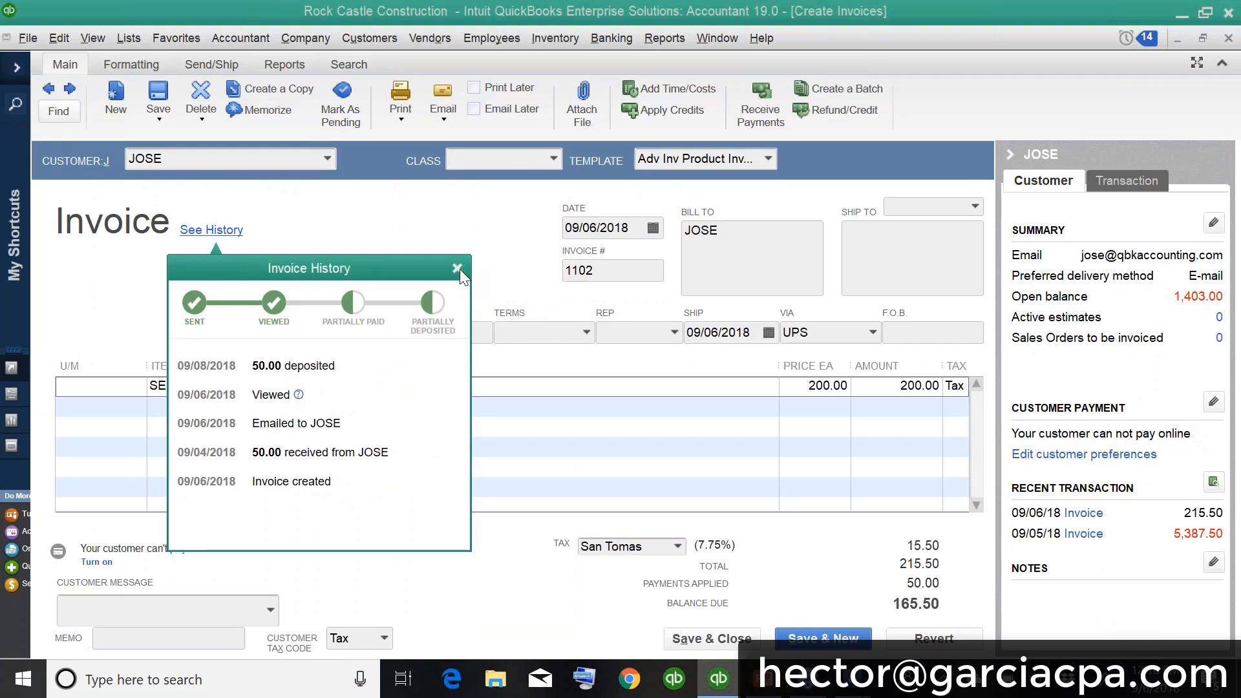
pyautogui.click(458, 269)
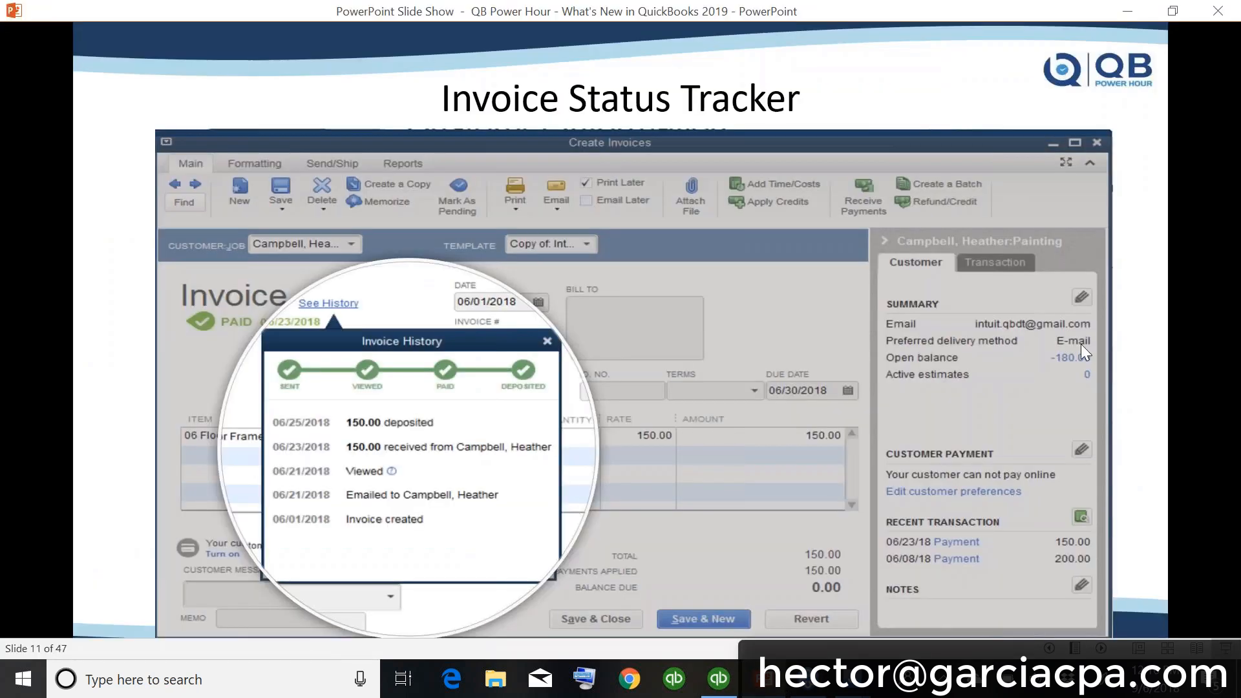
pyautogui.moveTo(566, 362)
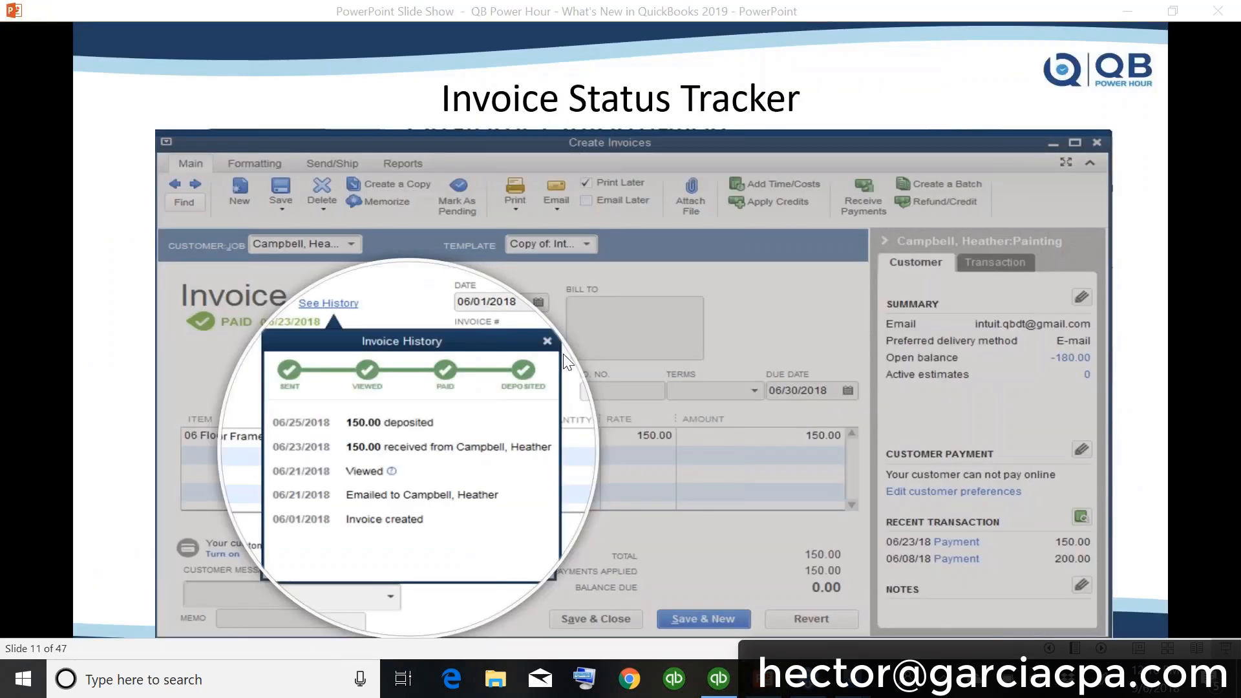
pyautogui.moveTo(958, 388)
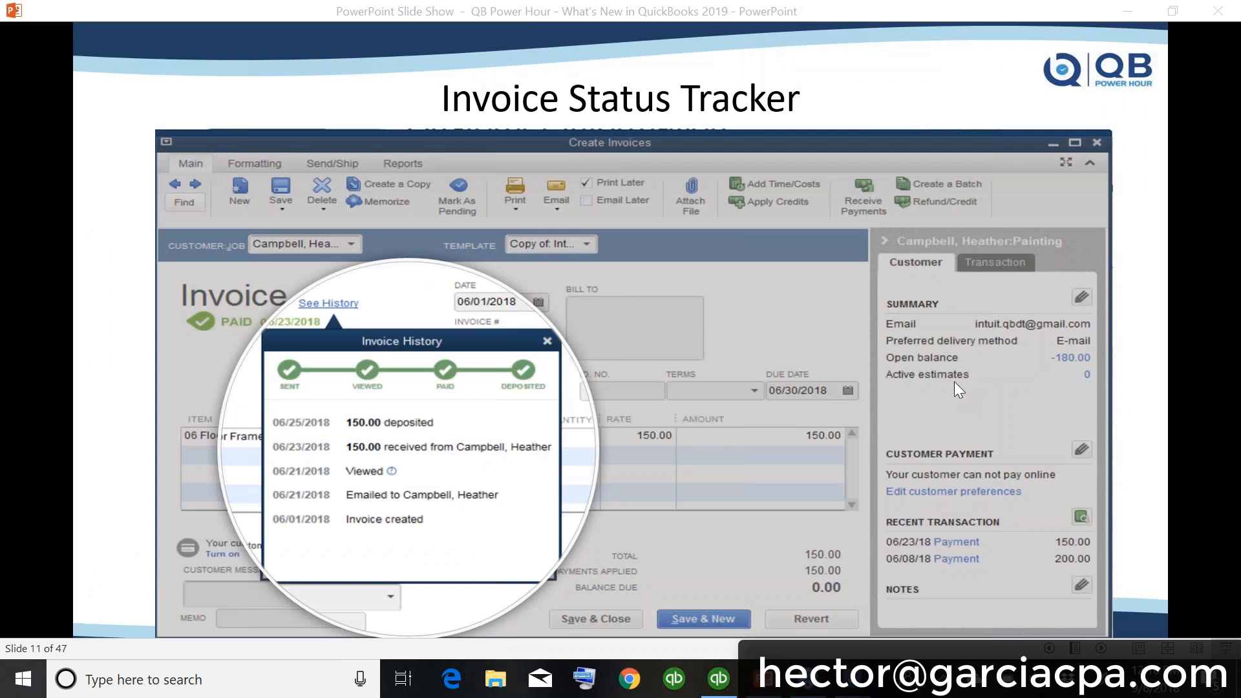
pyautogui.moveTo(400, 269)
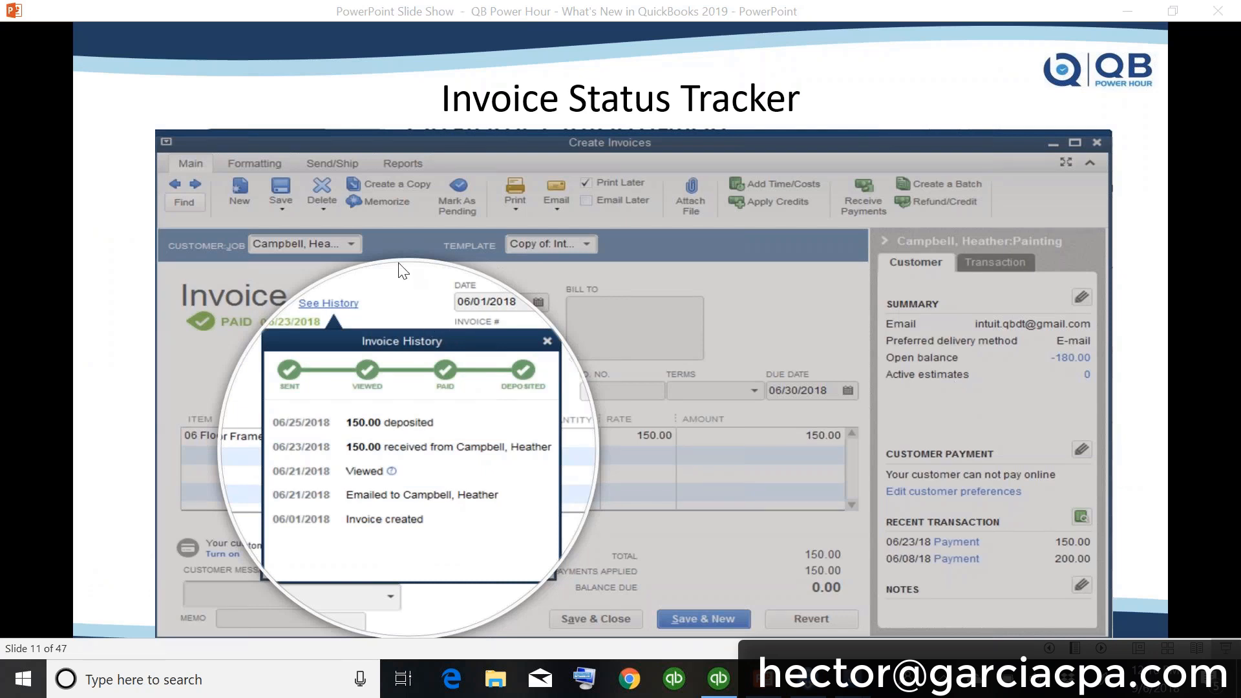
pyautogui.moveTo(415, 357)
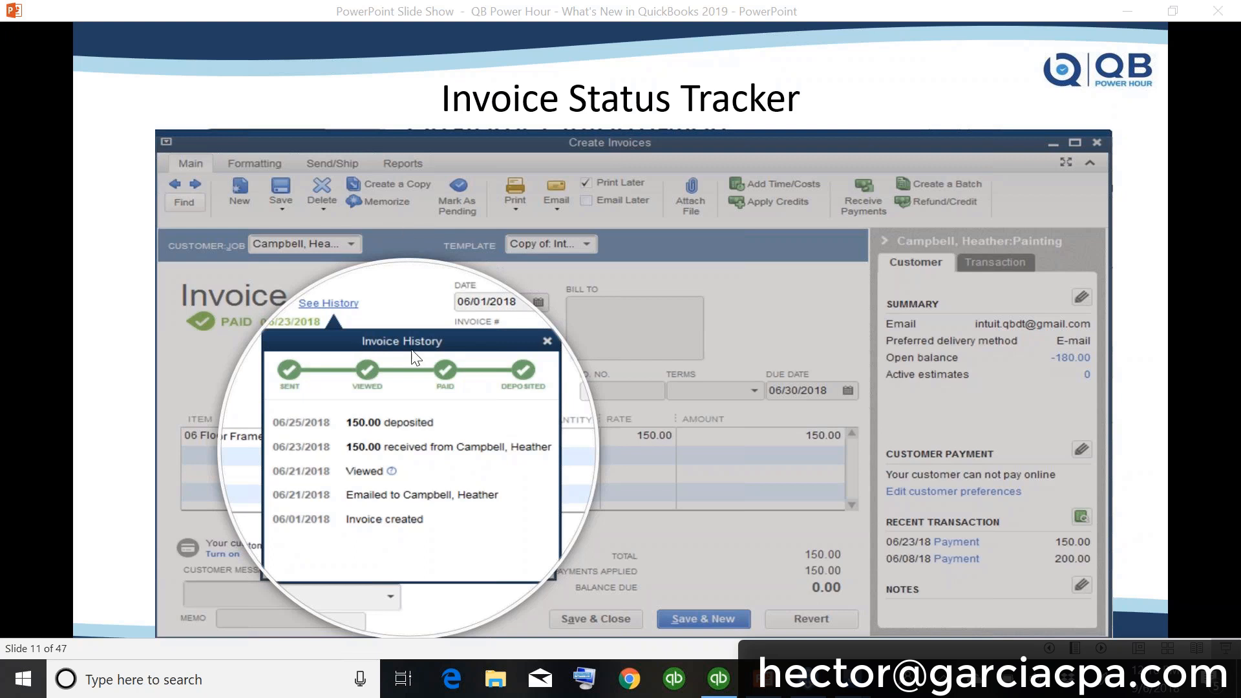
pyautogui.moveTo(383, 327)
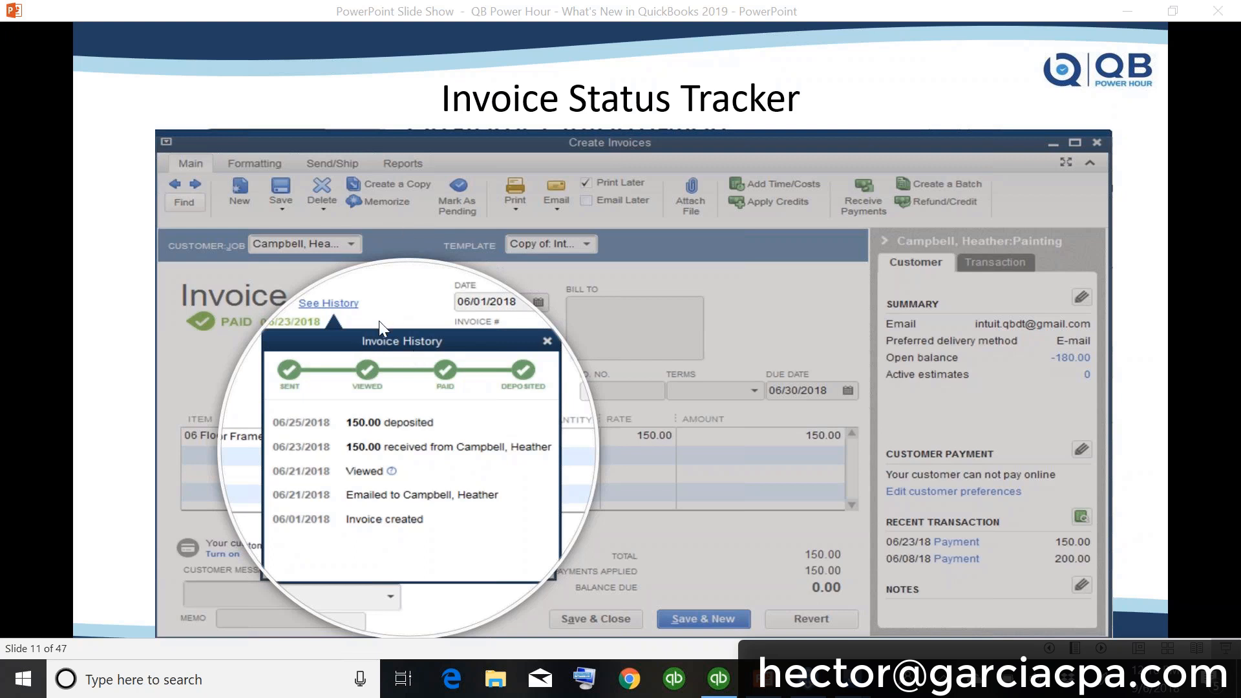
pyautogui.moveTo(527, 273)
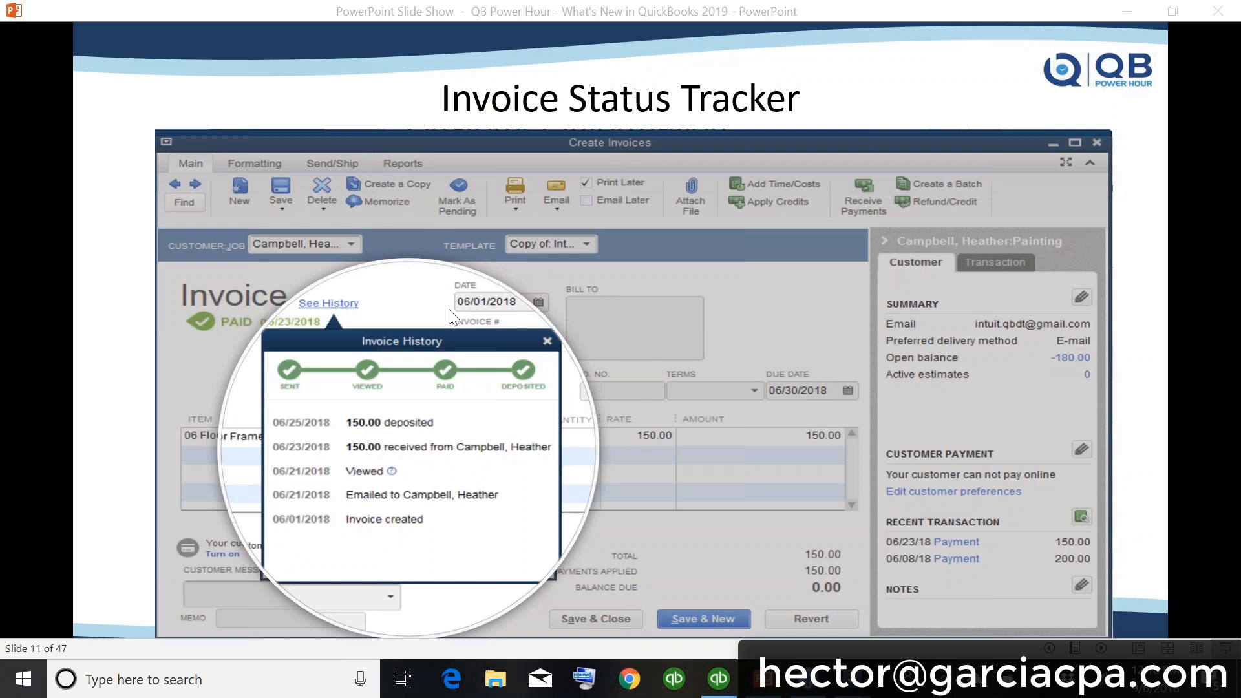
pyautogui.moveTo(459, 380)
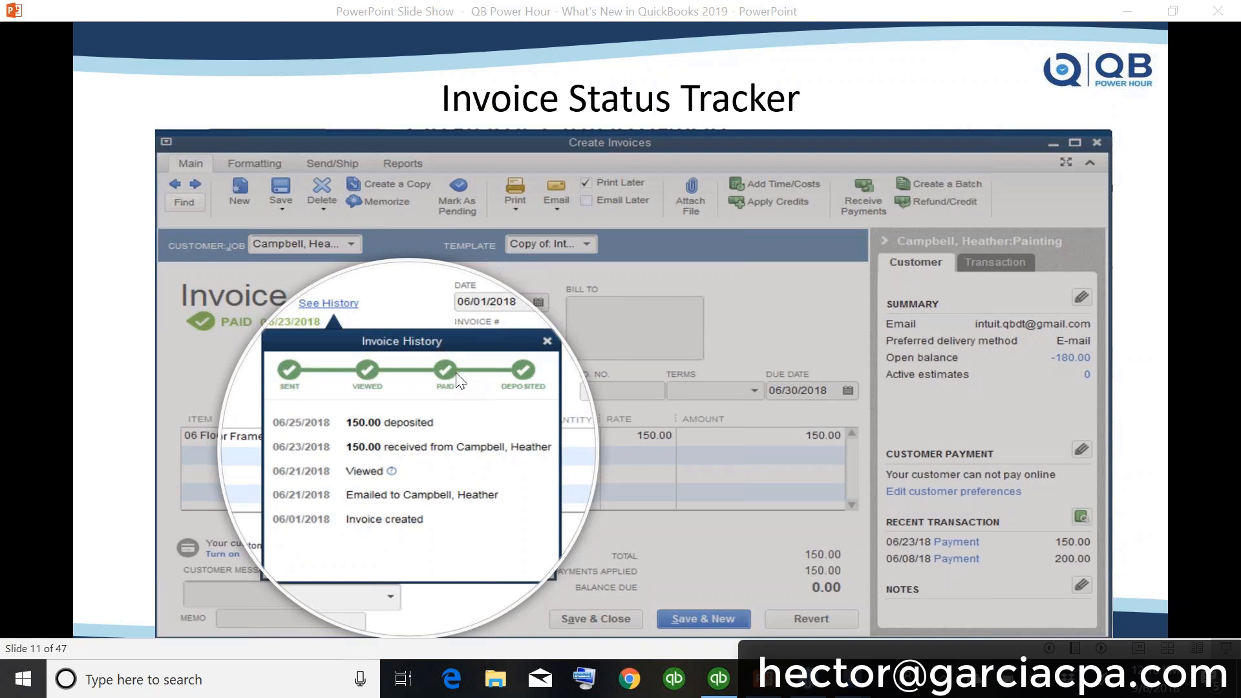
pyautogui.moveTo(957, 396)
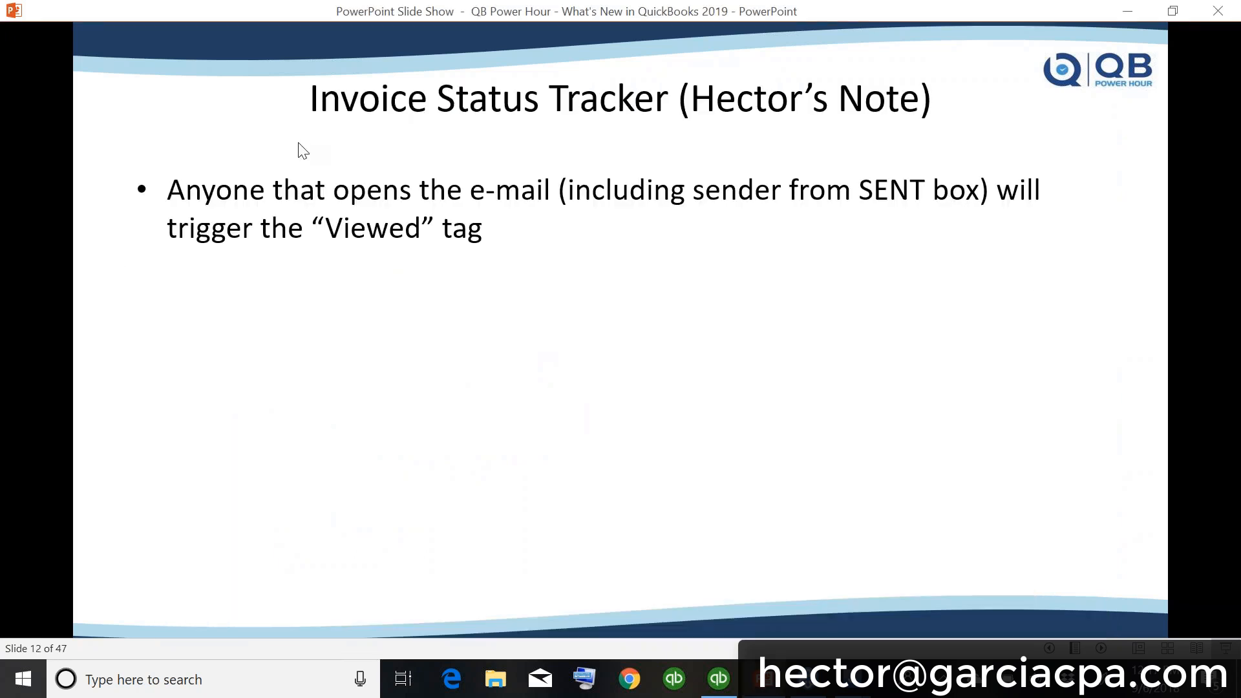
pyautogui.moveTo(676, 633)
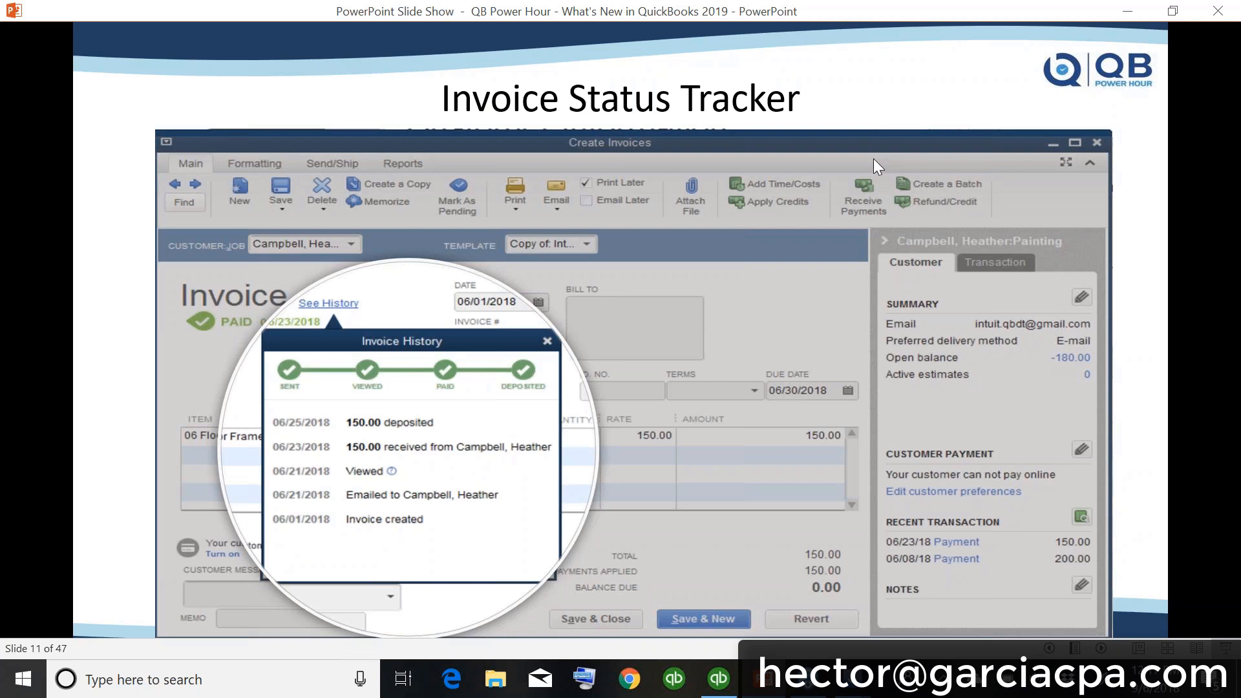
pyautogui.moveTo(957, 400)
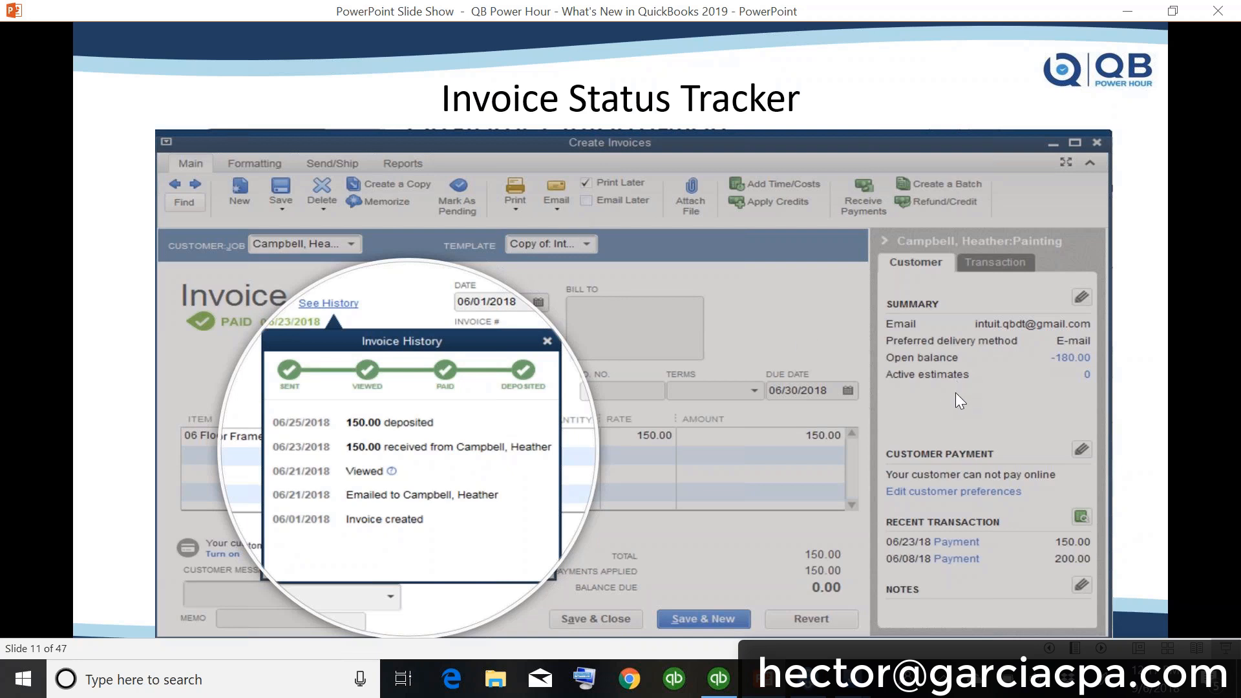
pyautogui.moveTo(957, 395)
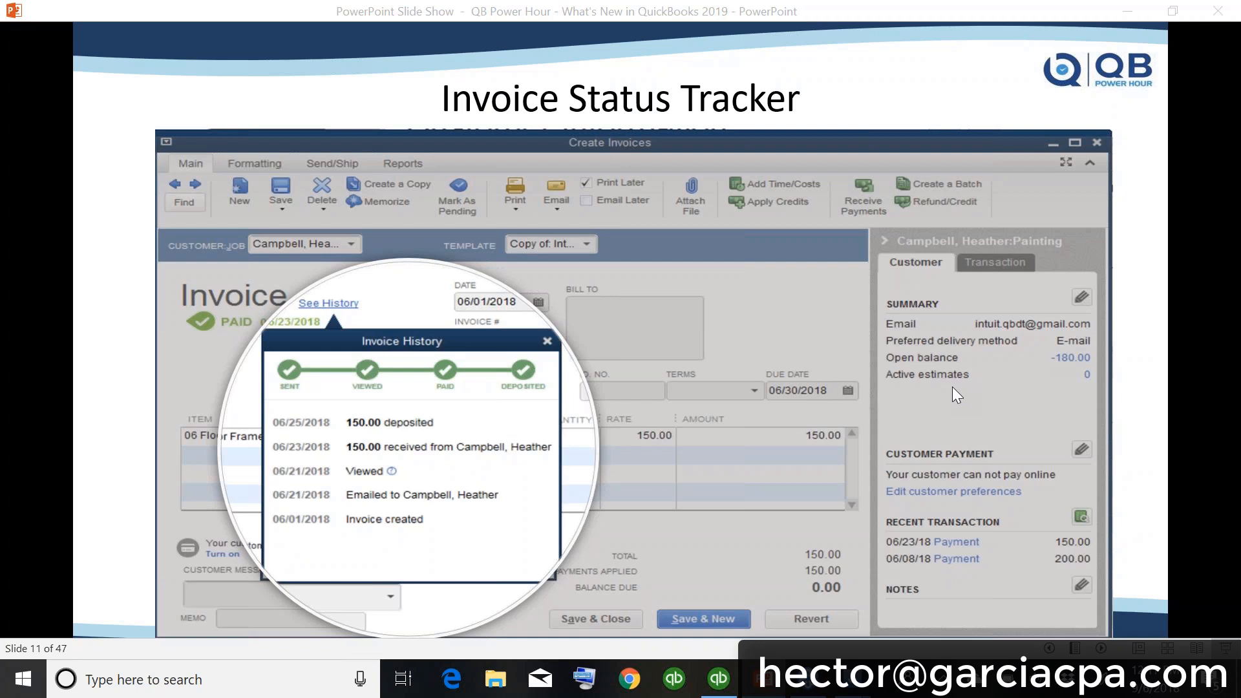
pyautogui.moveTo(744, 376)
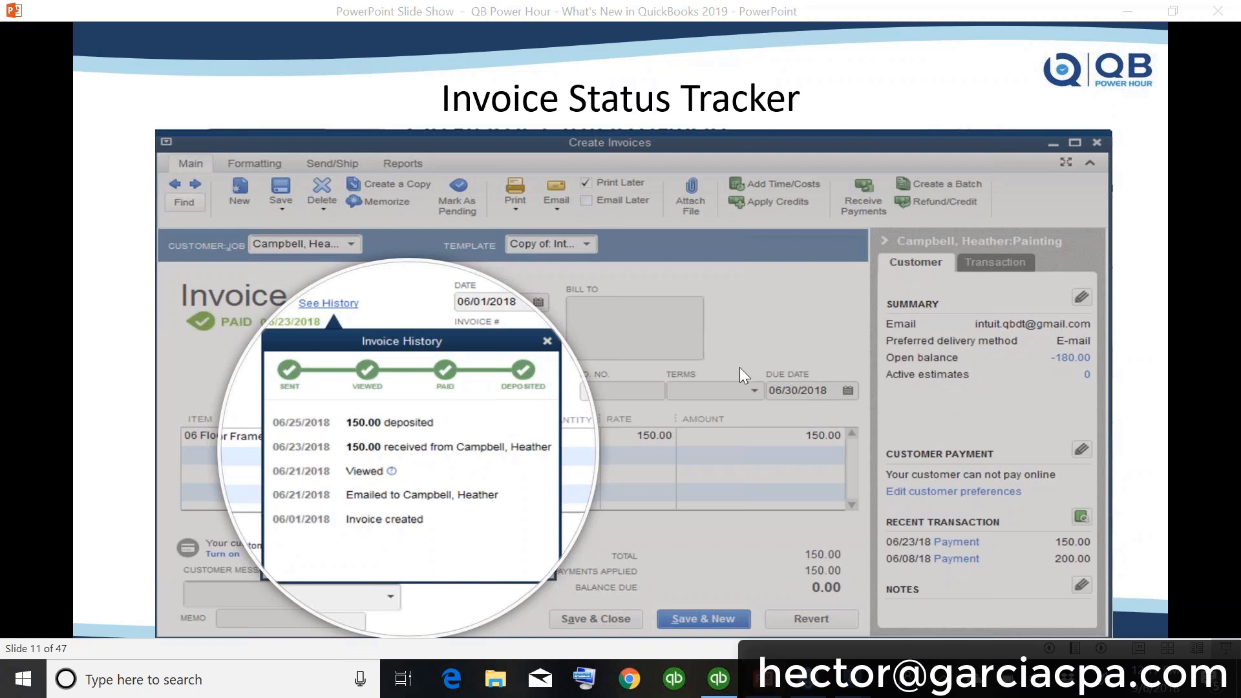
pyautogui.moveTo(906, 316)
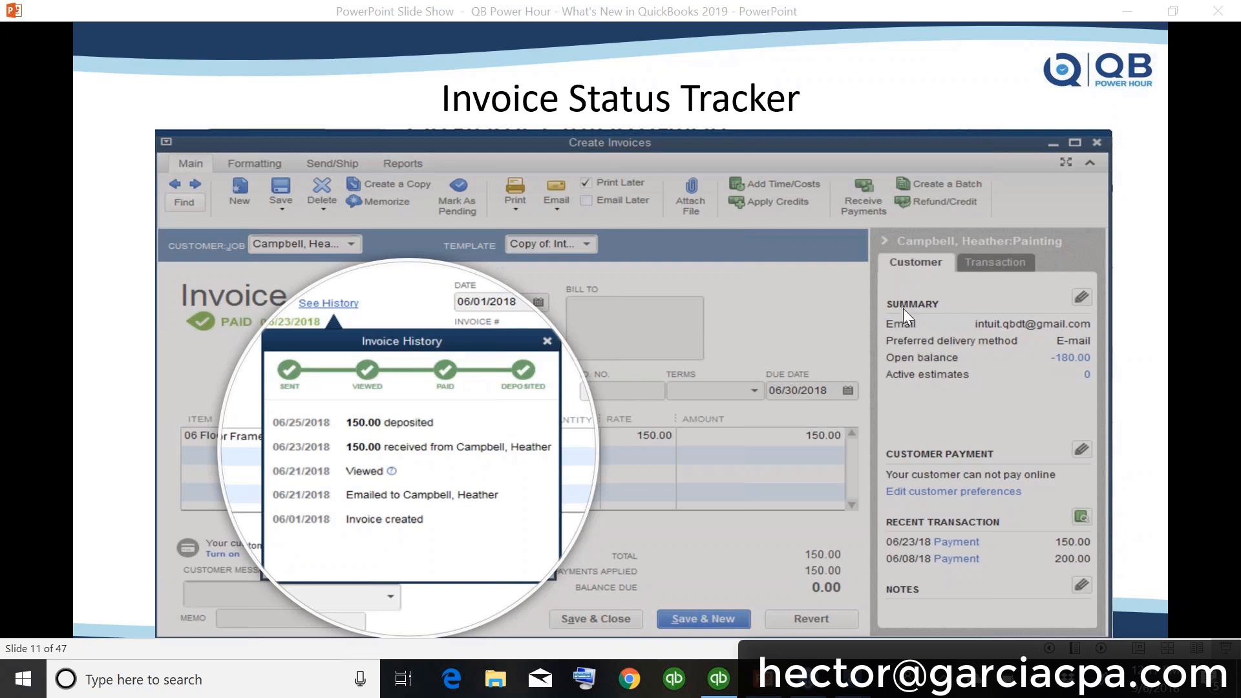
pyautogui.moveTo(950, 389)
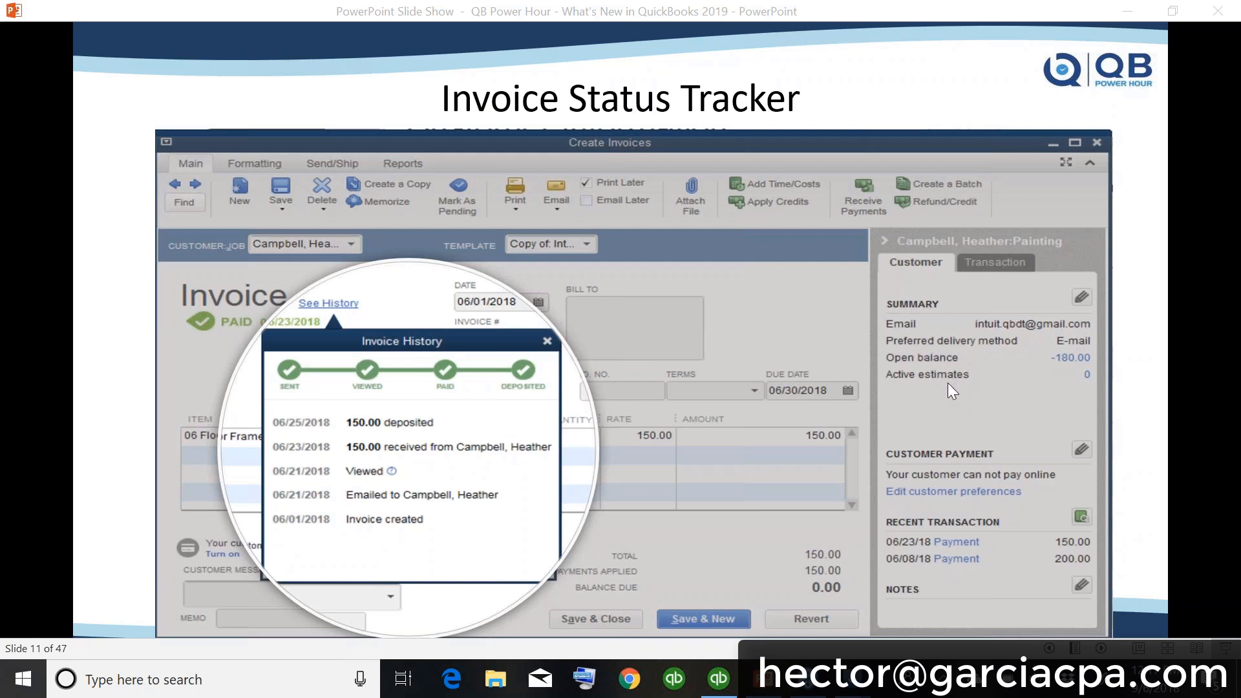
pyautogui.moveTo(411, 384)
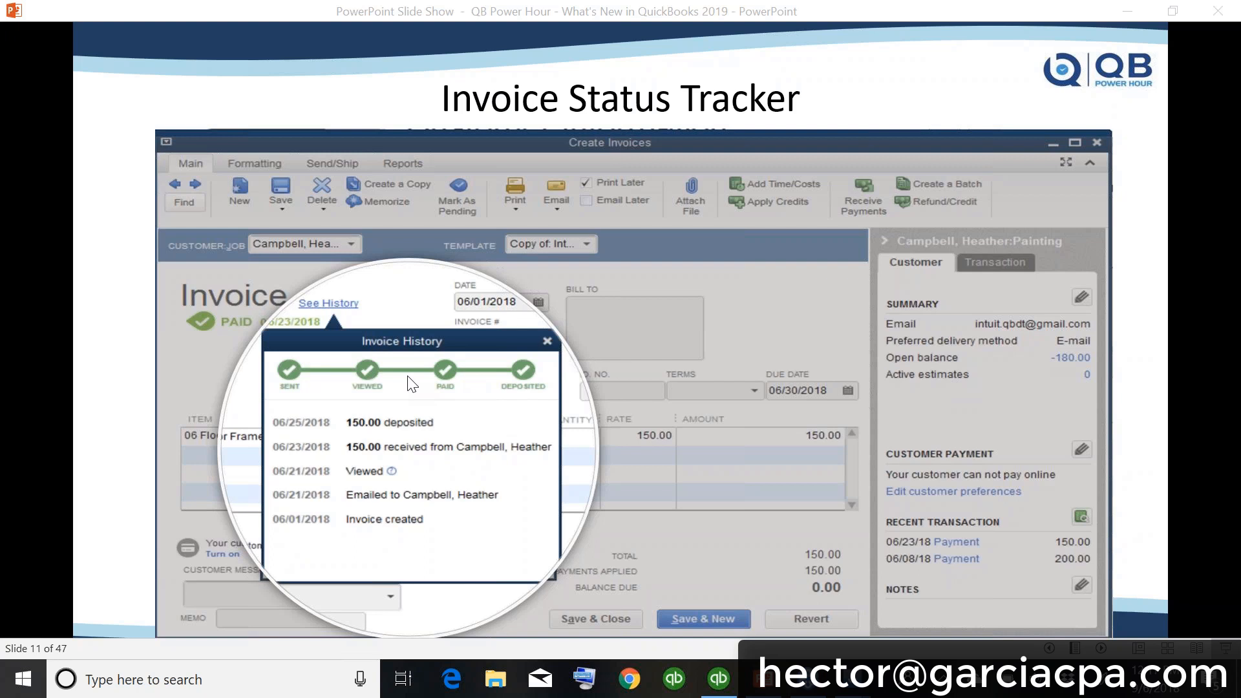
pyautogui.moveTo(958, 373)
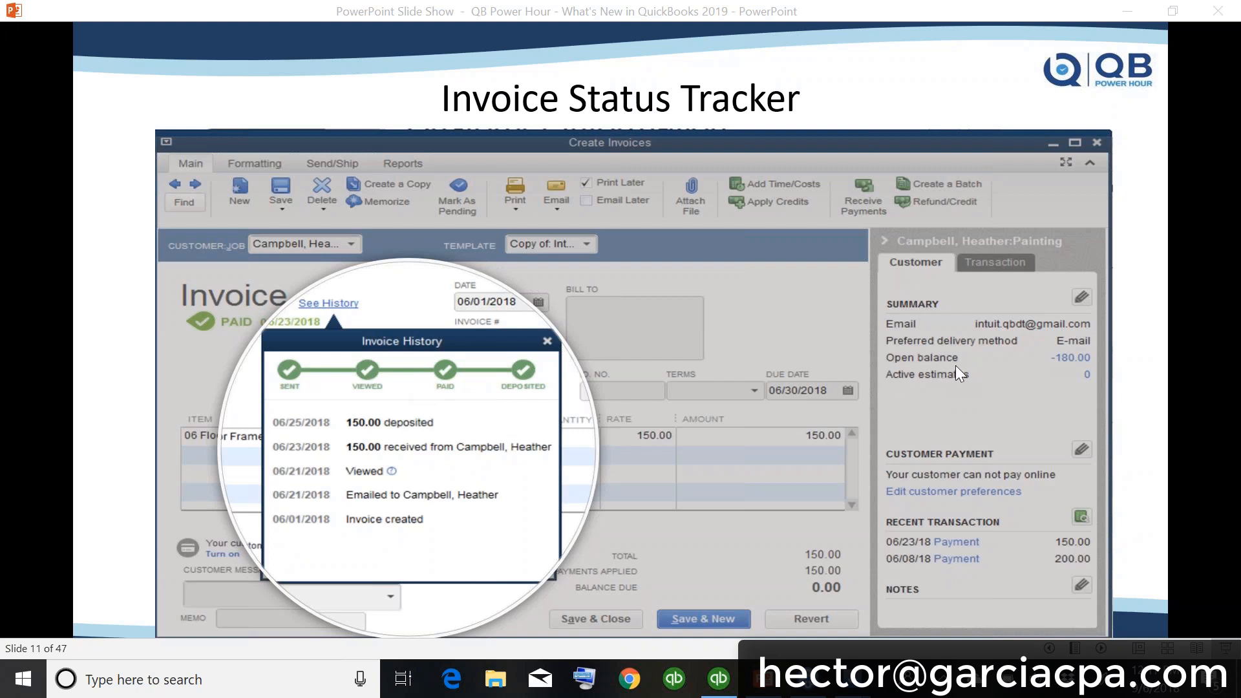
pyautogui.moveTo(960, 408)
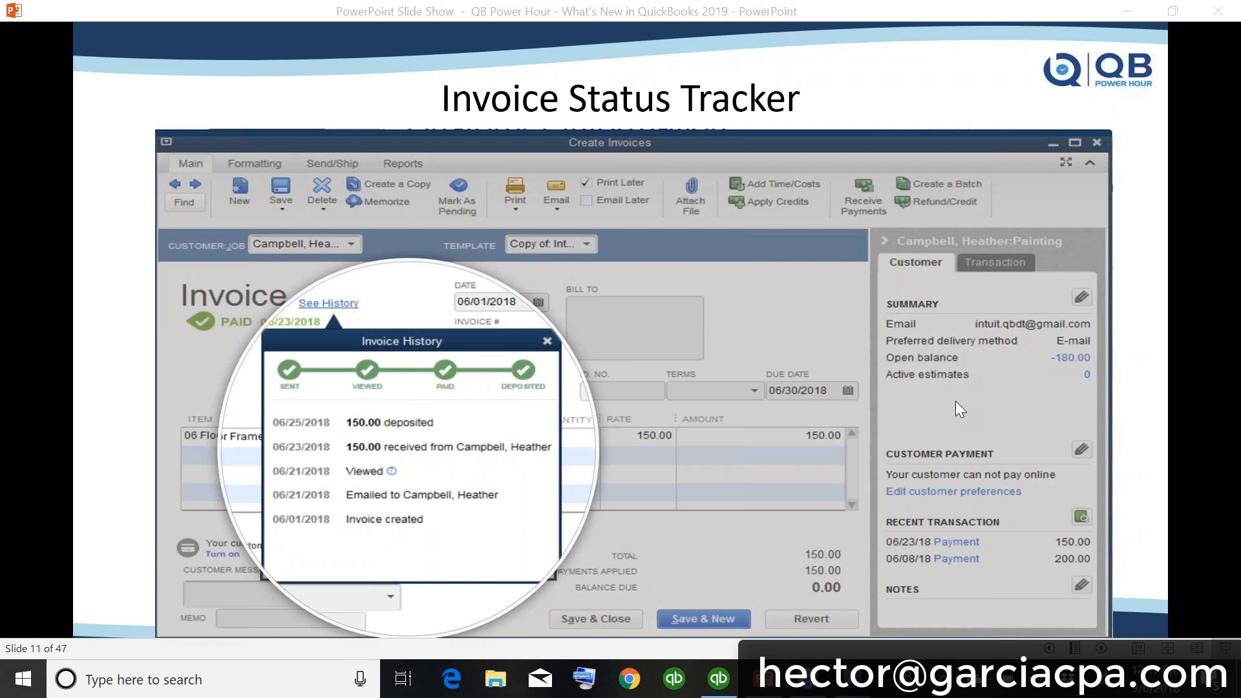